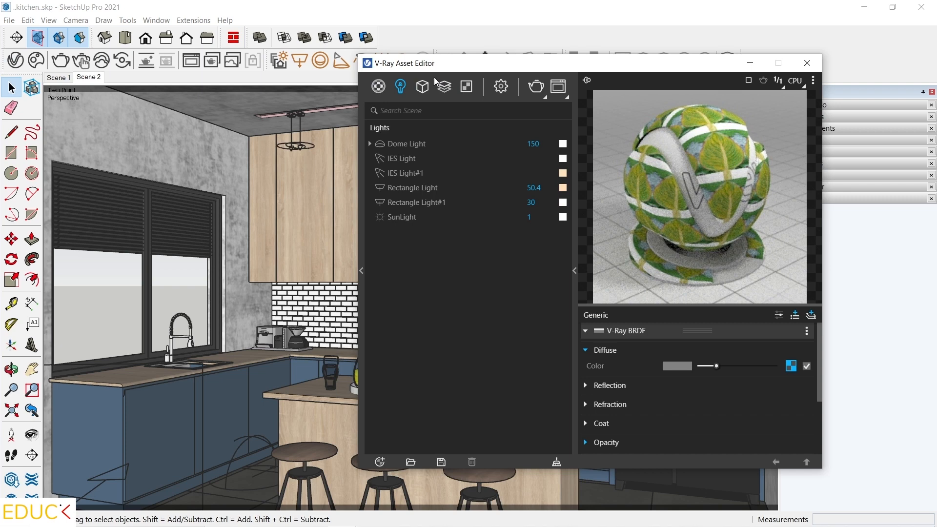
mouse_move(444, 86)
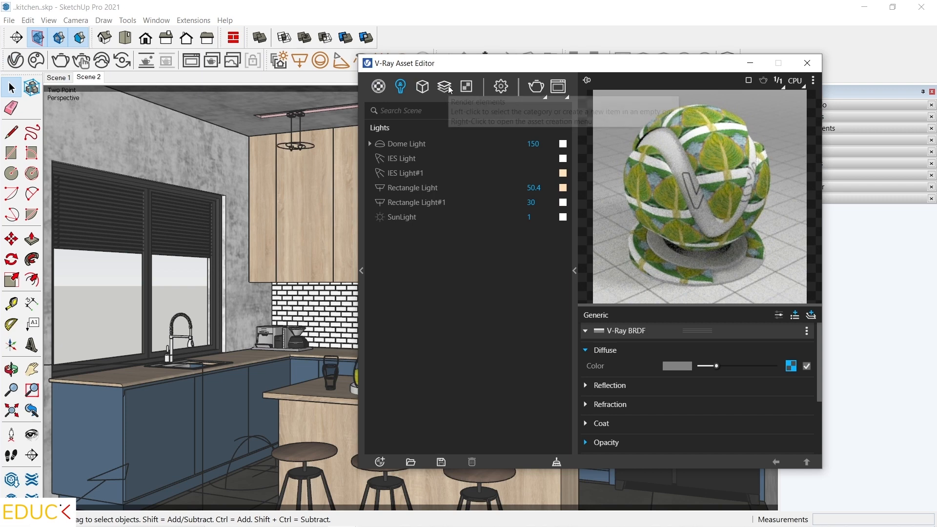
Add Cryptomatte and Extra Texture render elements in the V-Ray Asset Editor
click(444, 87)
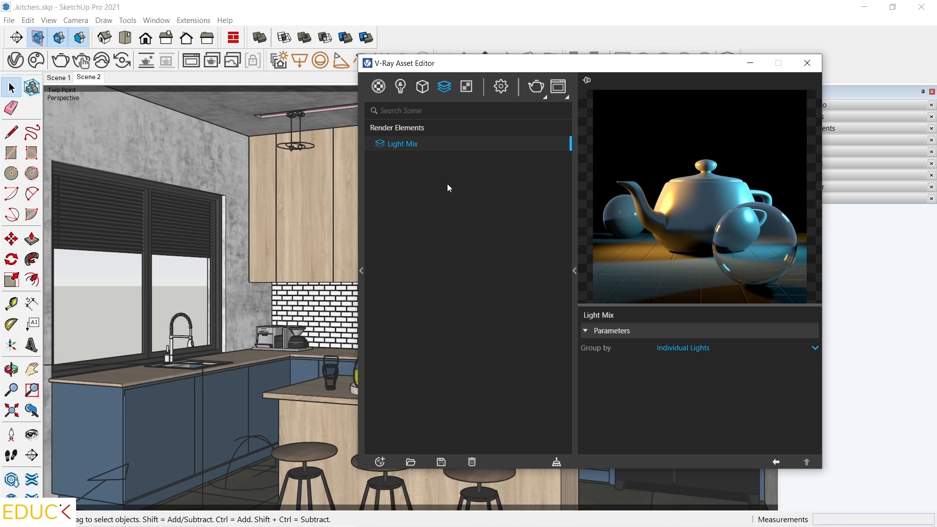
mouse_move(433, 166)
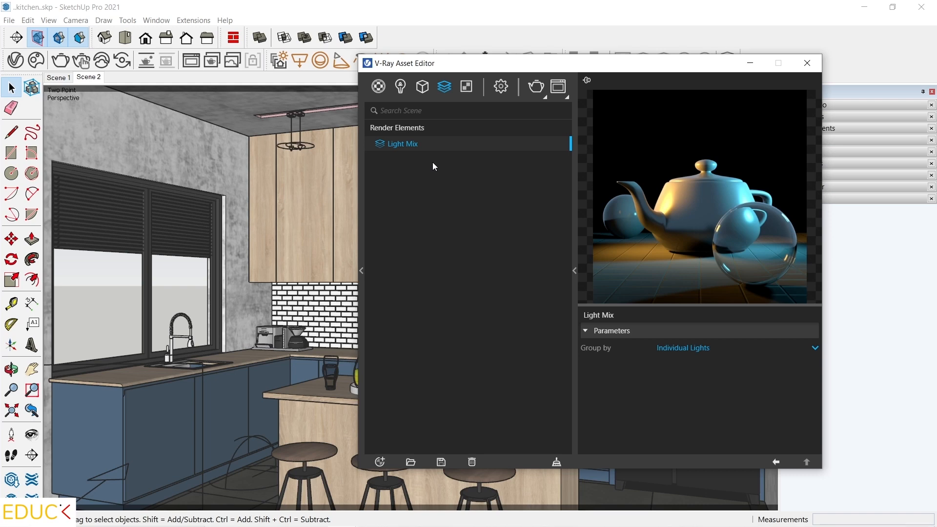
click(378, 461)
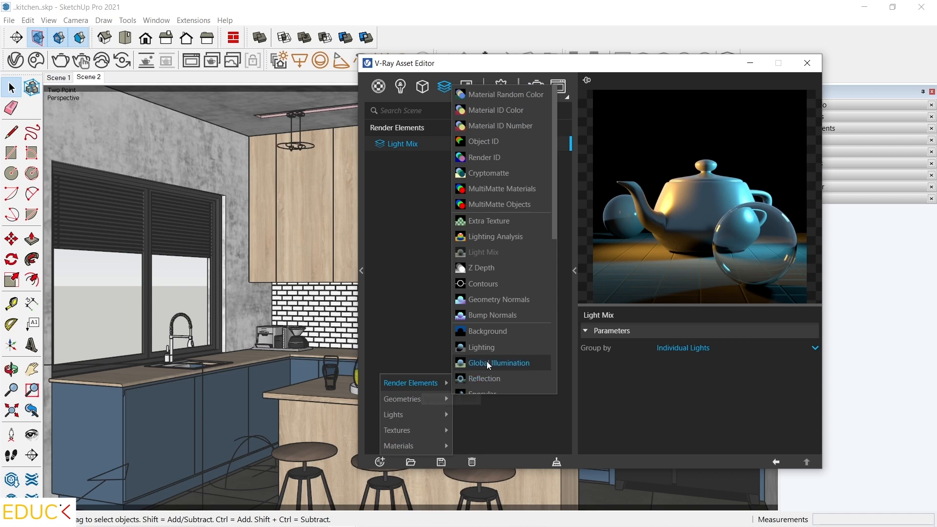
mouse_move(499, 363)
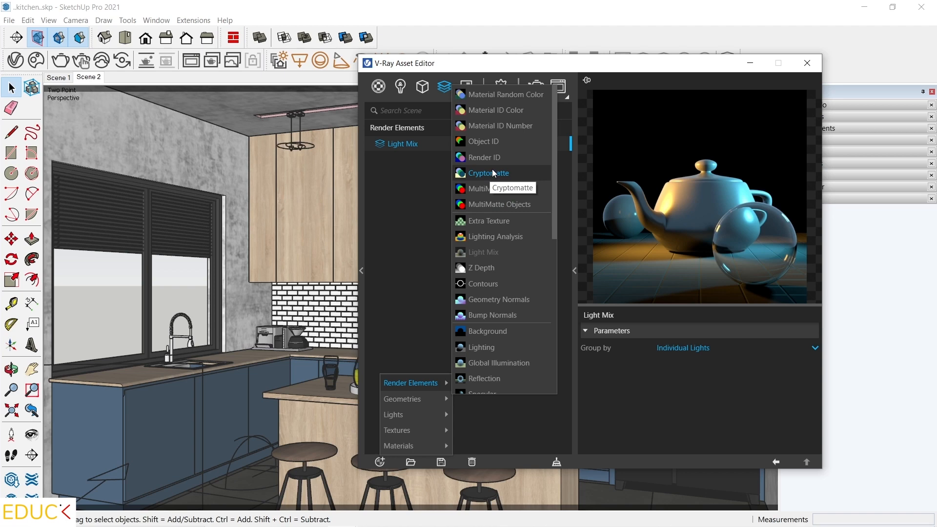
mouse_move(495, 175)
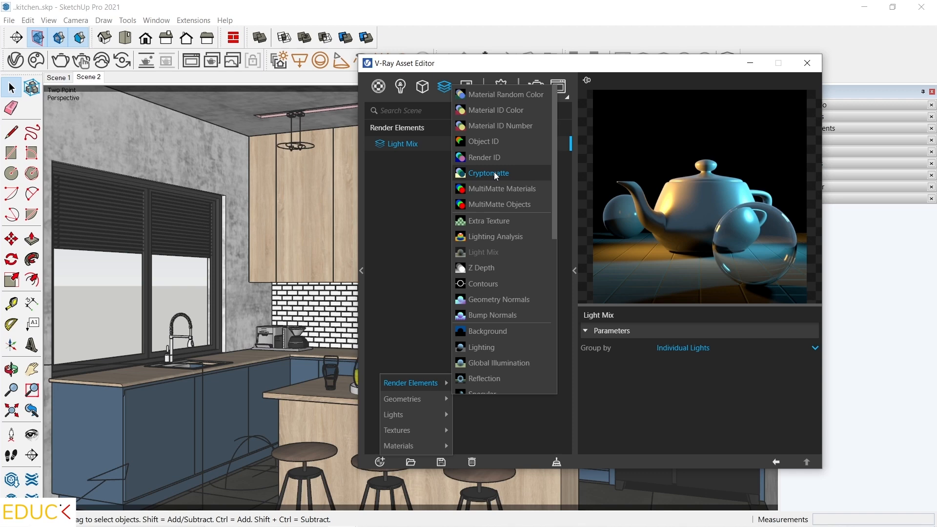
click(489, 173)
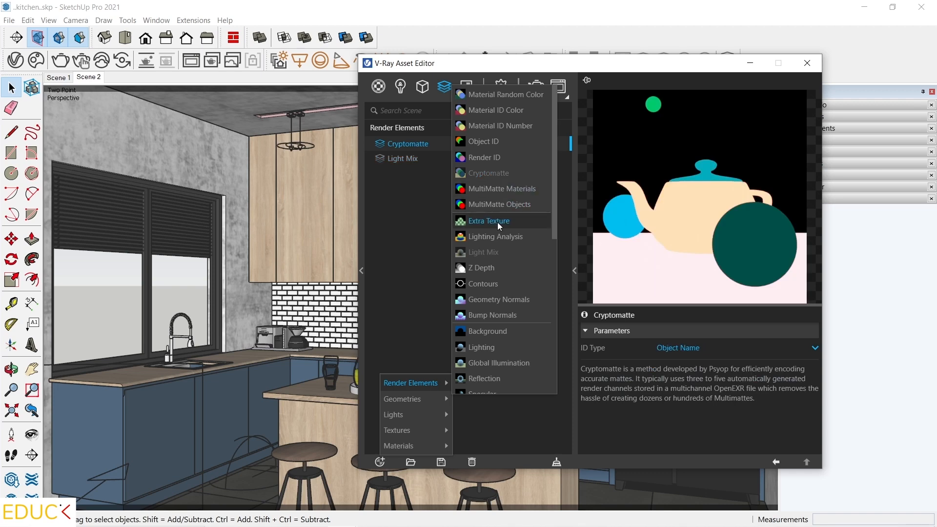
click(487, 221)
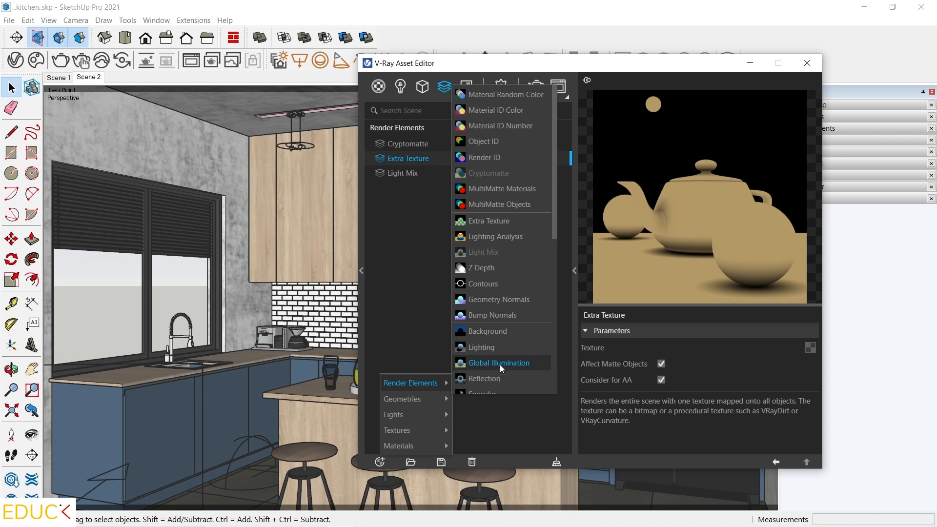
Add Global Illumination, Reflection and Refraction render elements as well
click(499, 363)
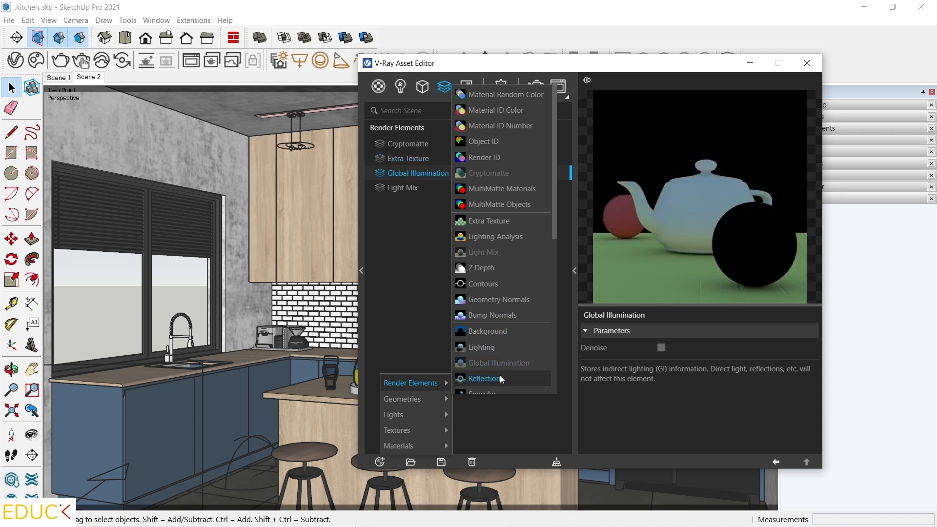
click(481, 393)
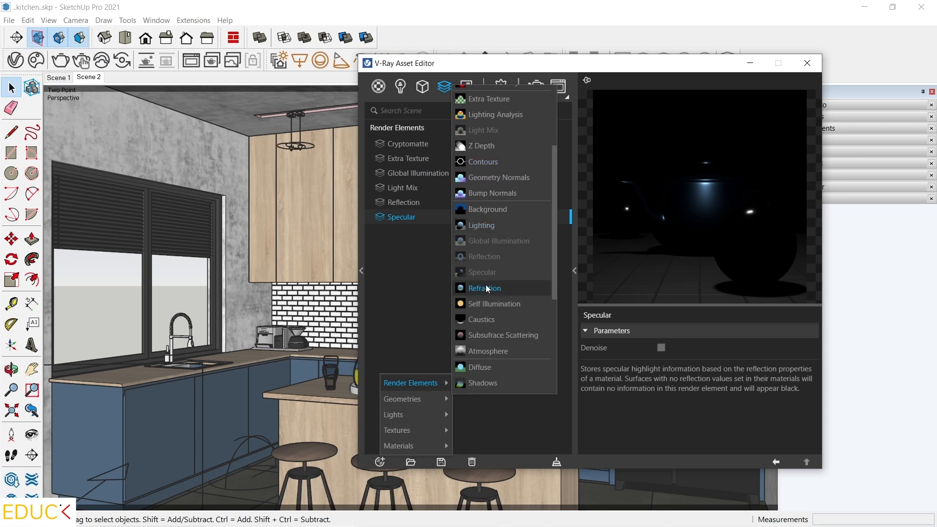
click(484, 287)
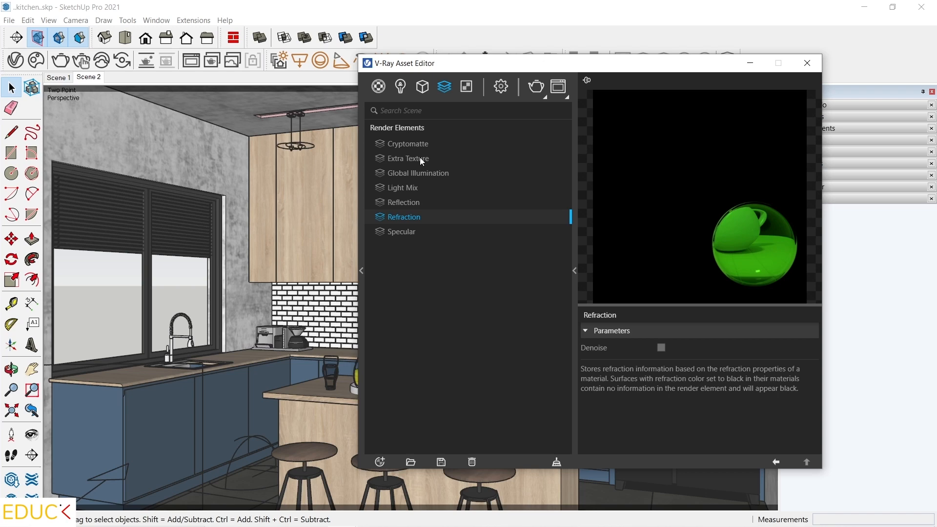
Assign a Dirt ambient-occlusion texture to the Extra Texture render element
click(408, 158)
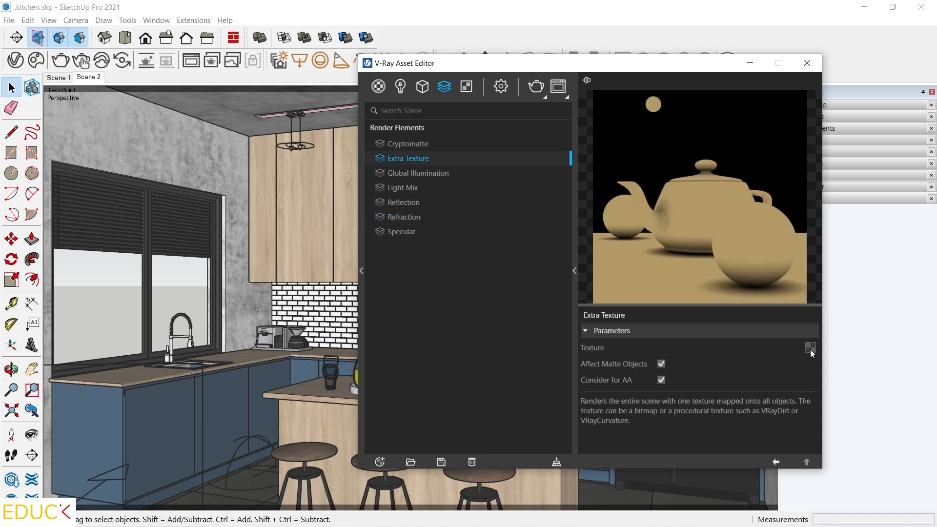
click(811, 347)
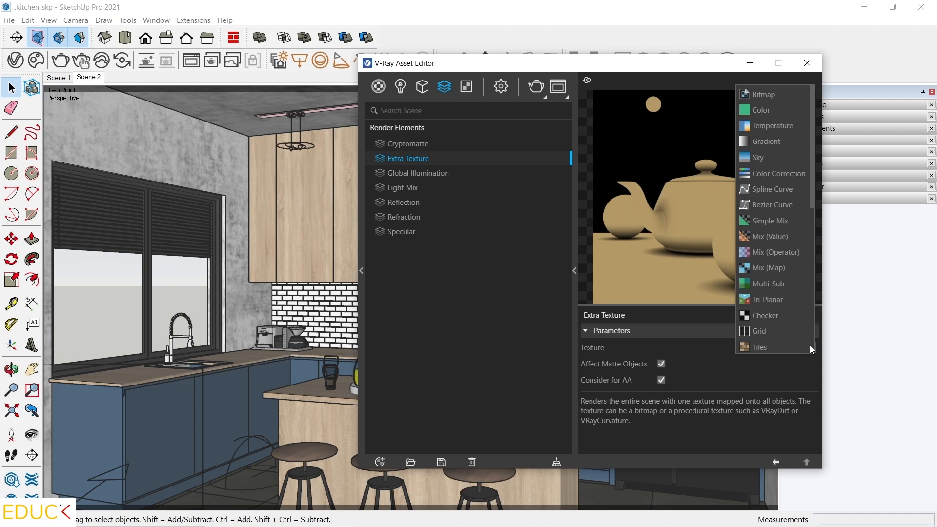
scroll(down, 3)
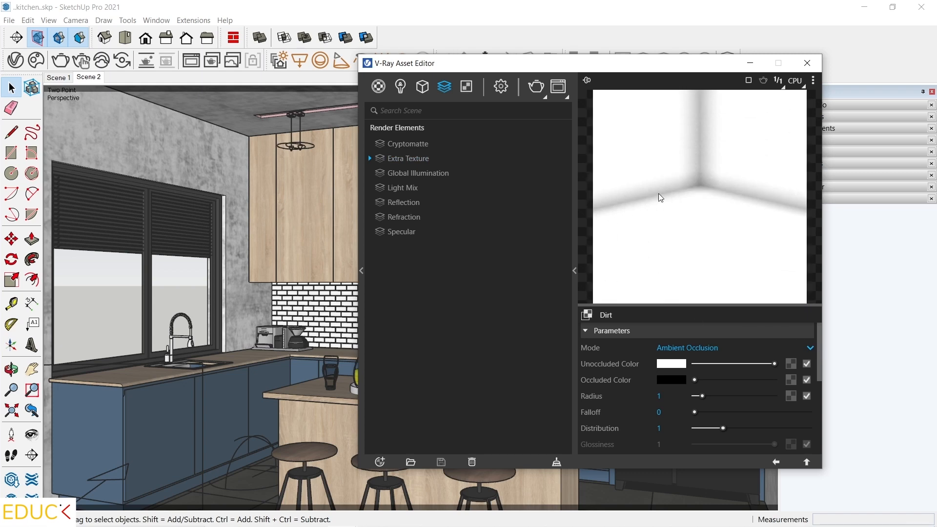
mouse_move(721, 342)
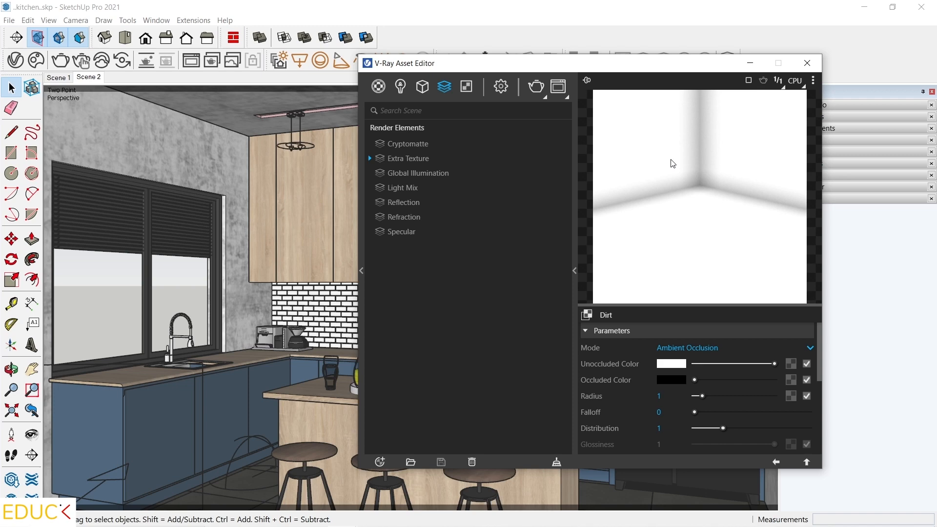
mouse_move(497, 305)
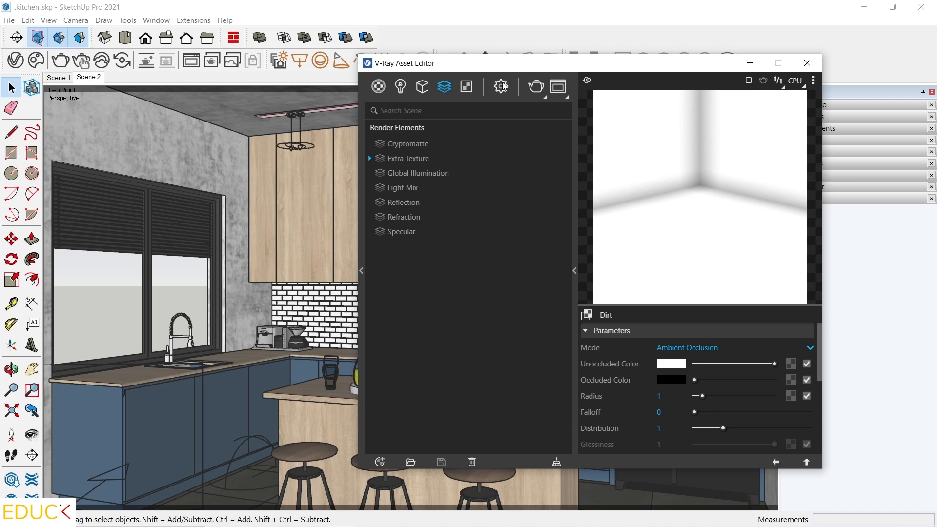
Disable progressive rendering, raise quality to Medium+ and render the 1920×1080 kitchen
click(501, 87)
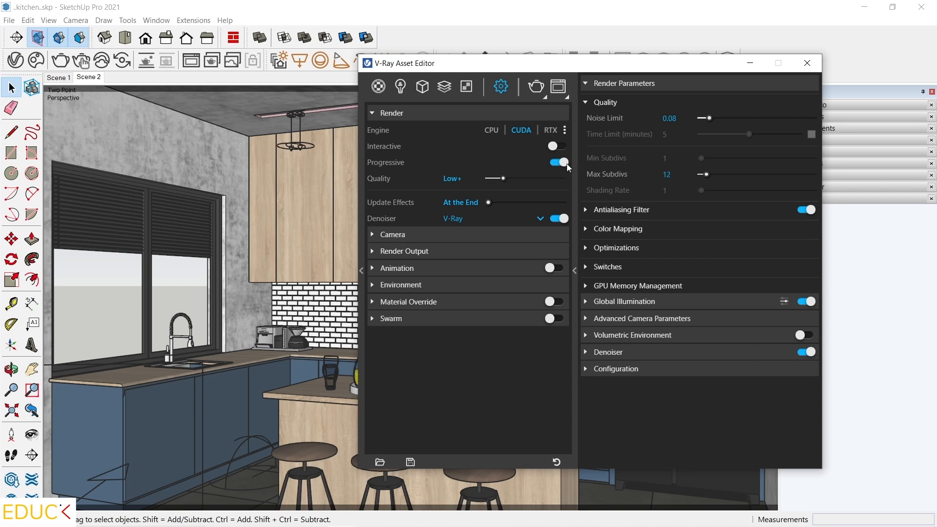
click(555, 162)
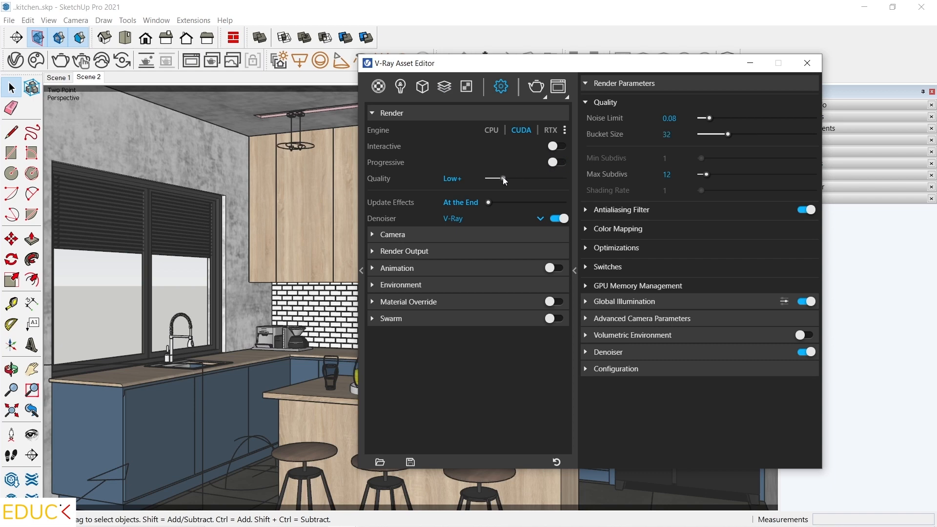
drag(502, 179, 532, 178)
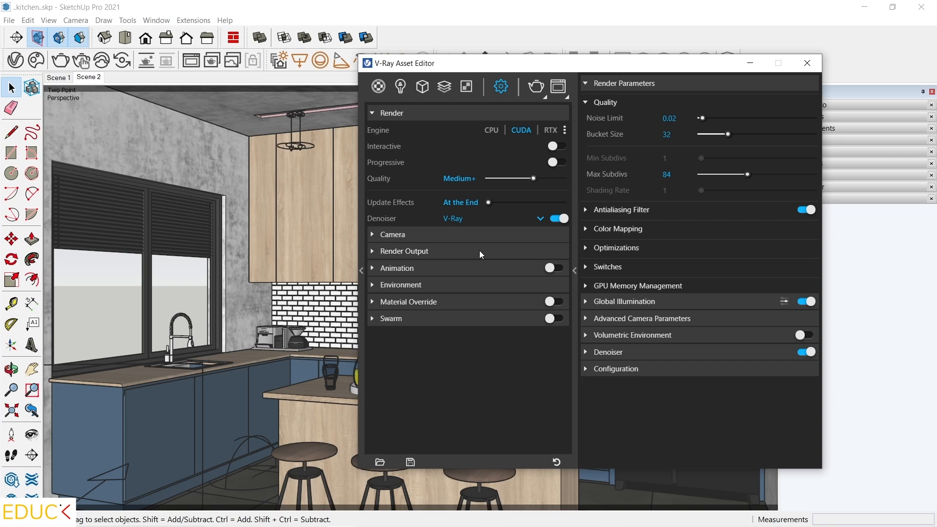
click(404, 251)
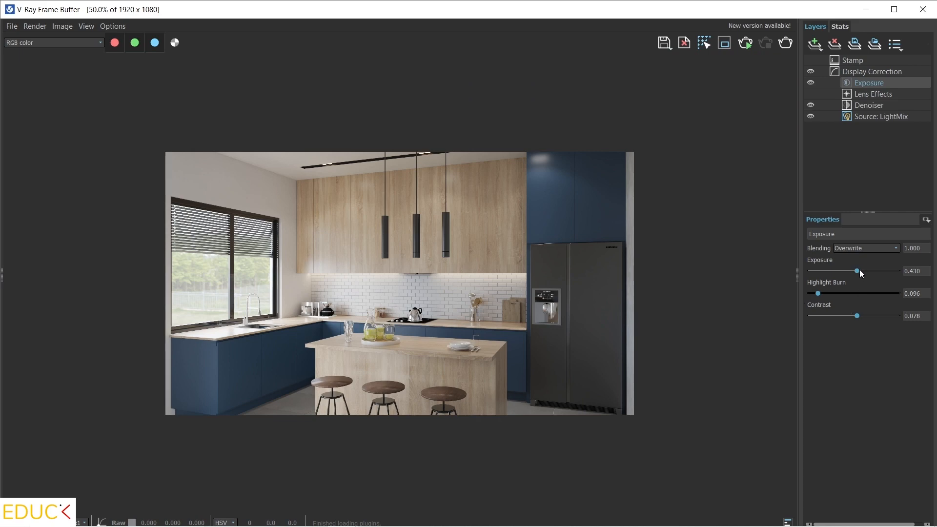
Set exposure correction to about 0.333, then show the LightMix per-light controls
drag(856, 271, 864, 272)
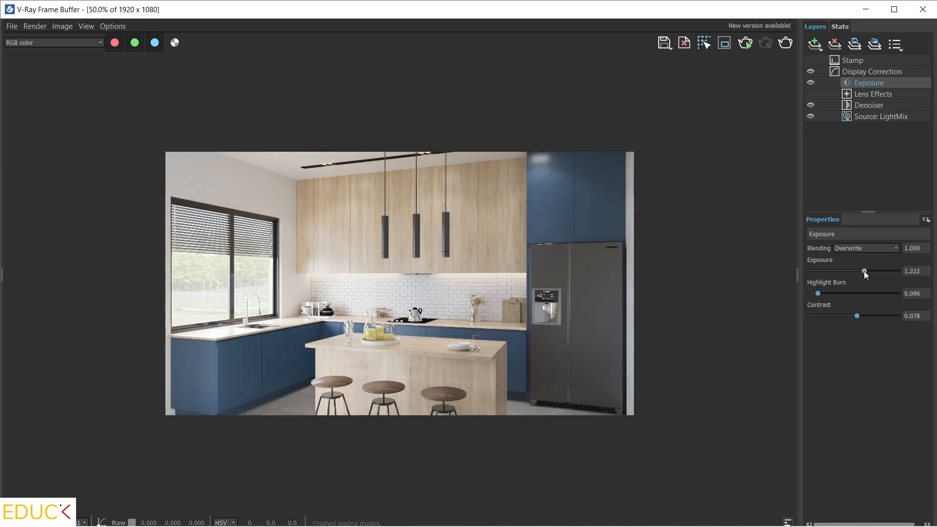
drag(864, 270, 856, 271)
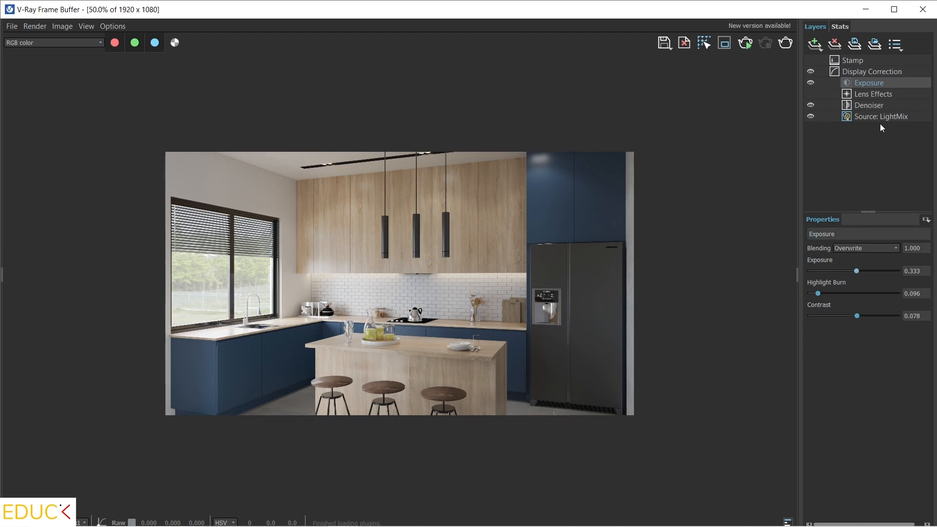
click(887, 116)
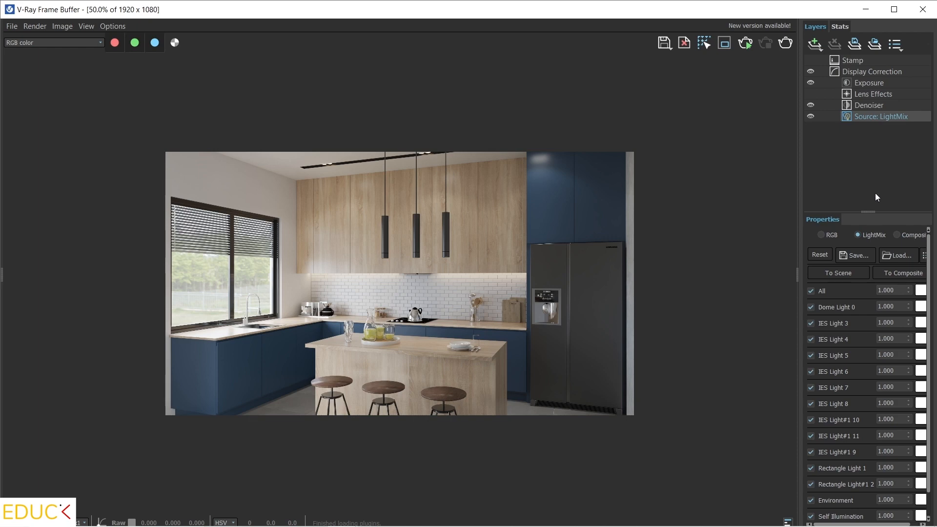
mouse_move(802, 489)
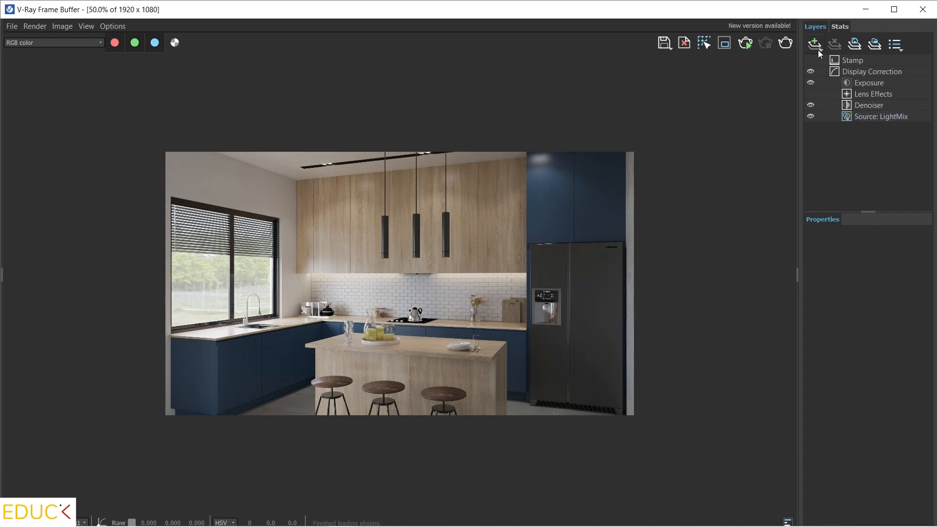
Add a White Balance layer and raise its temperature to about 6928
click(813, 44)
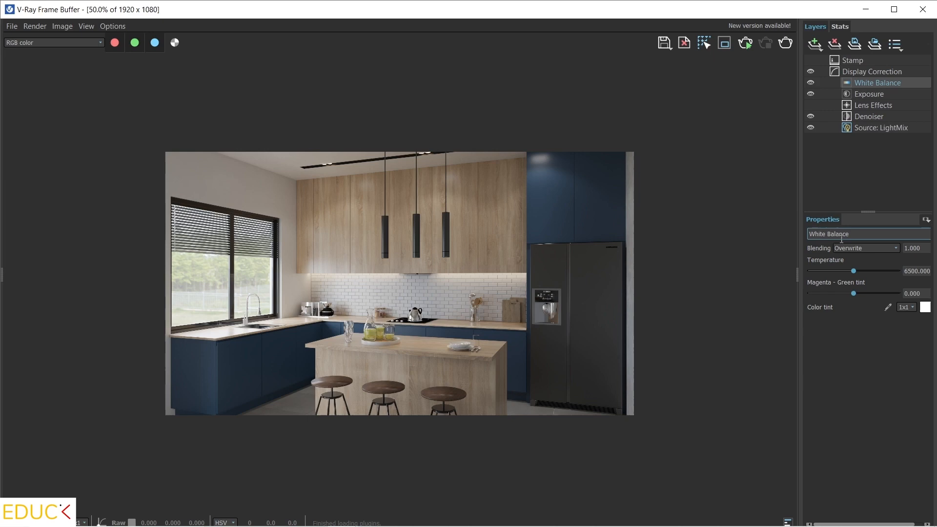
drag(853, 270, 856, 271)
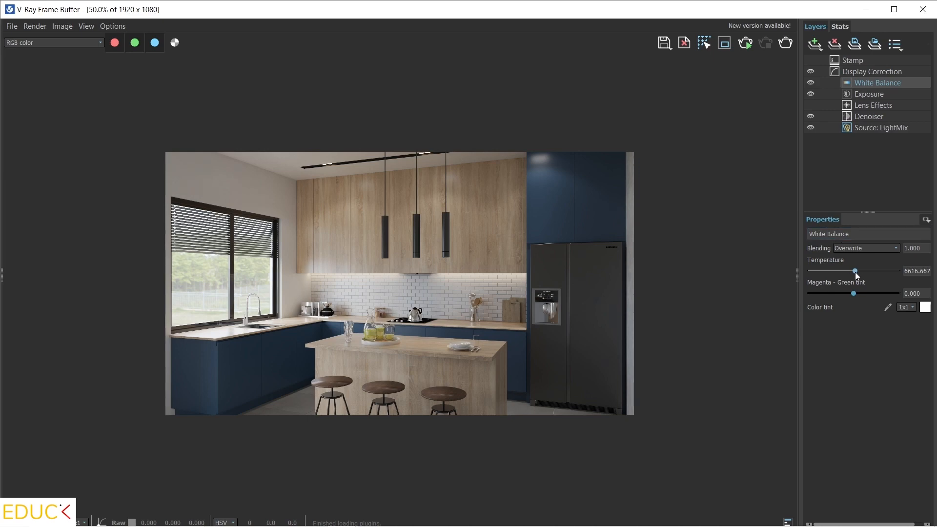
drag(853, 271, 856, 271)
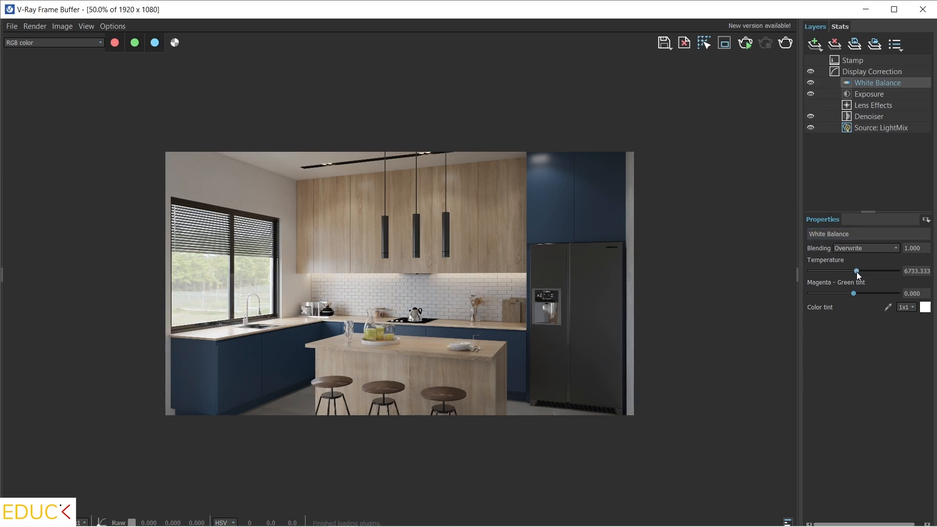
drag(852, 272, 858, 271)
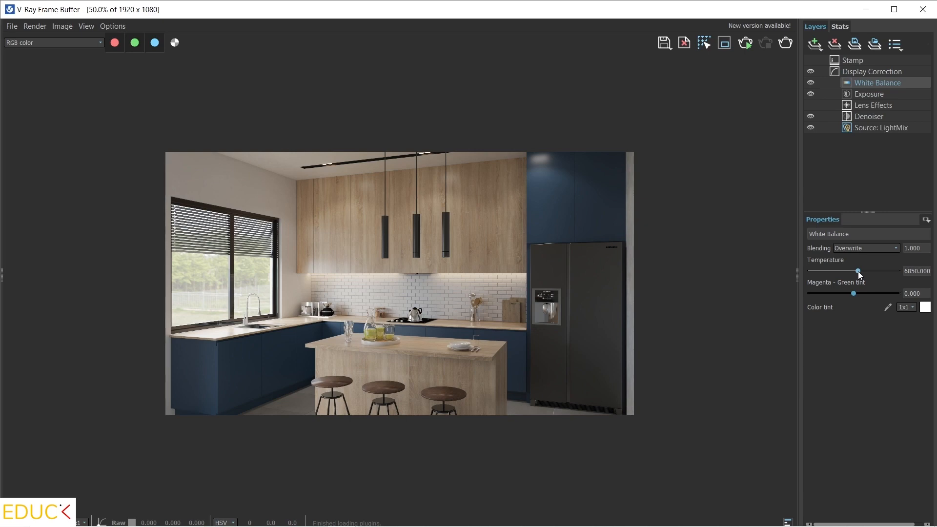
drag(858, 271, 860, 270)
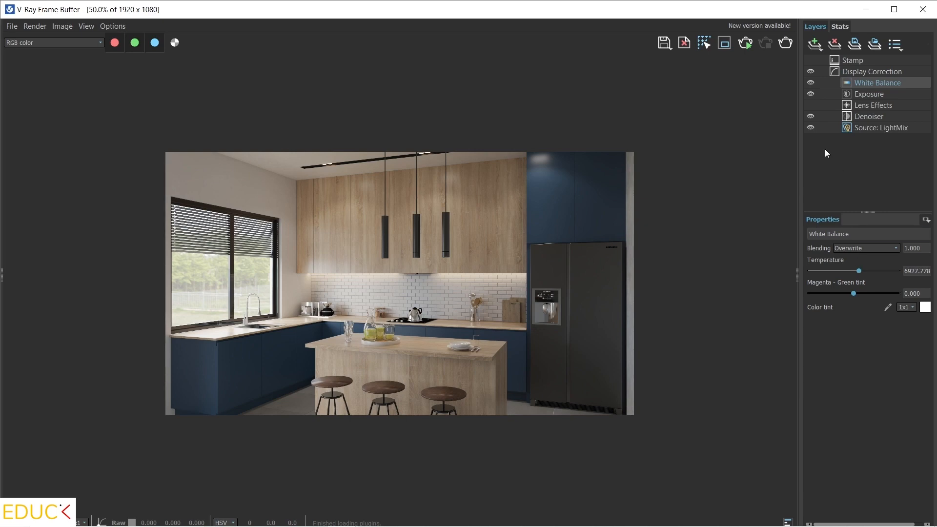
click(878, 127)
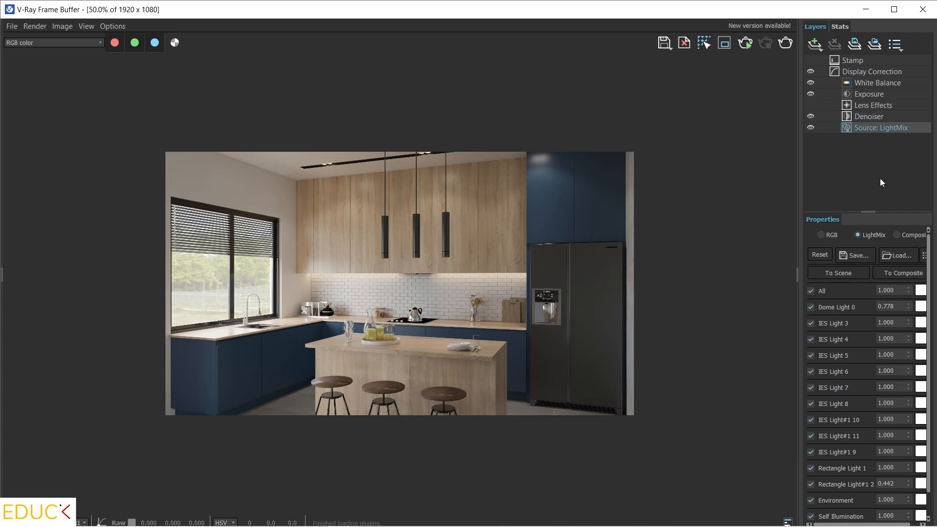
mouse_move(902, 273)
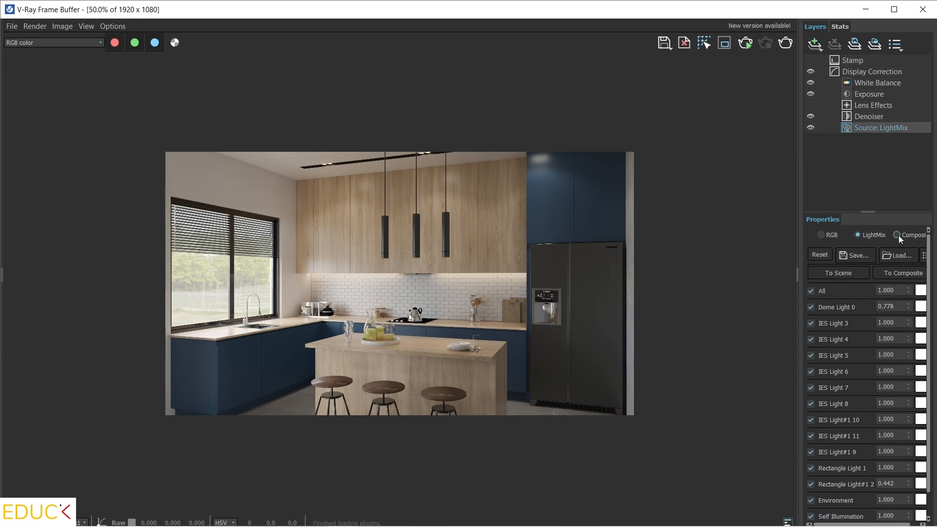
mouse_move(902, 272)
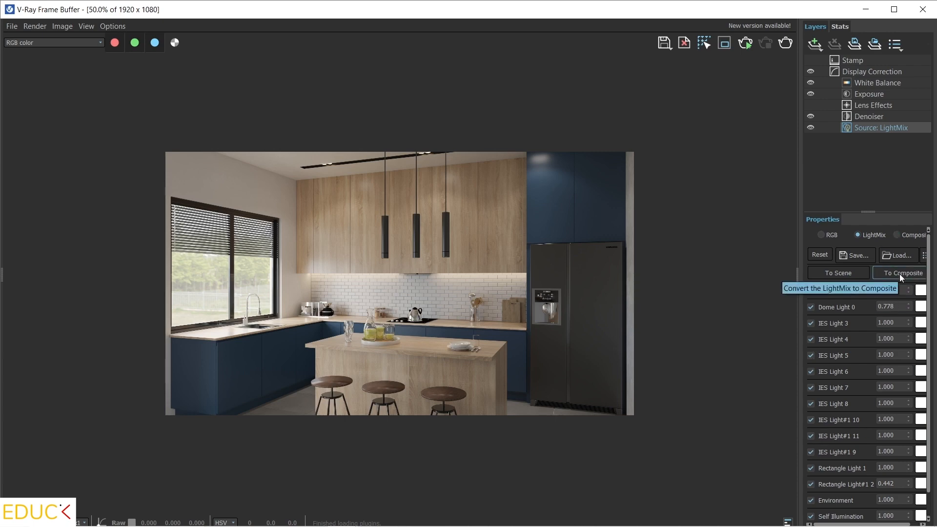
Convert LightMix to a composite and review the IES Light#1 10 and All Multiplier layers
click(902, 272)
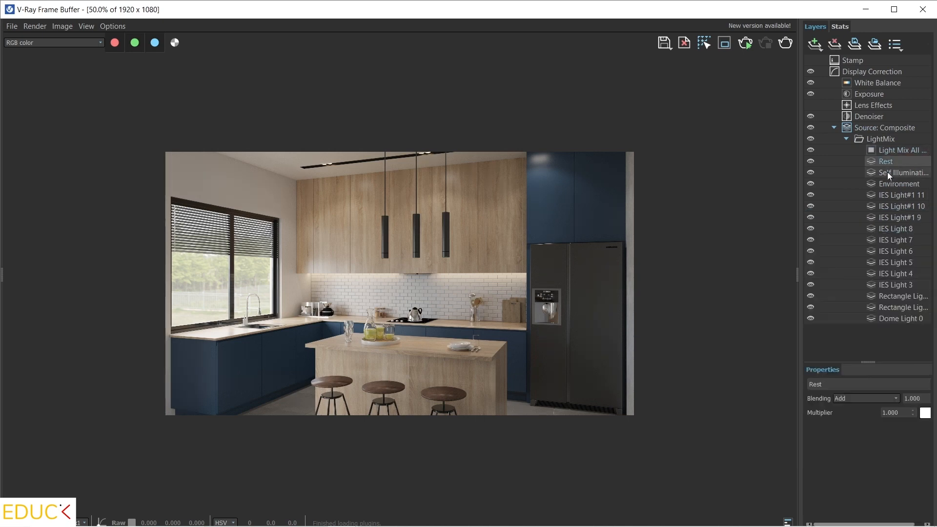
click(899, 206)
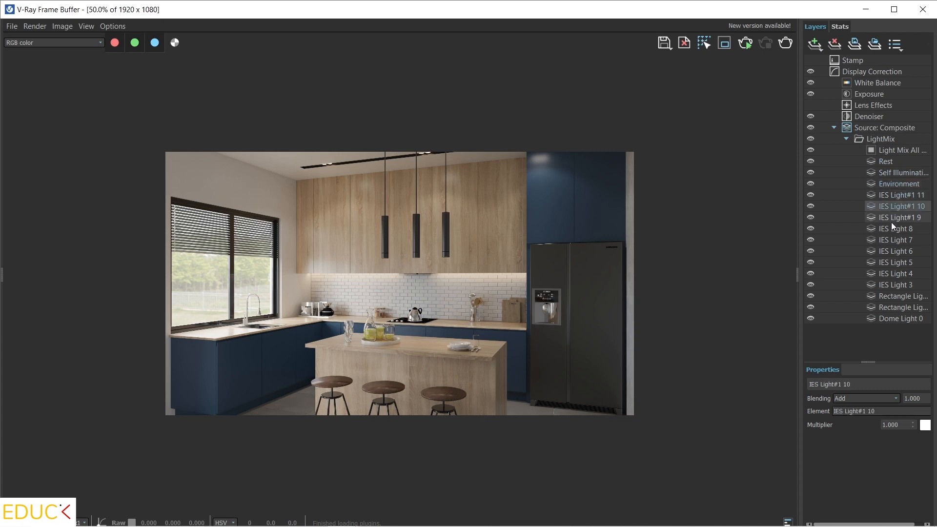
click(895, 274)
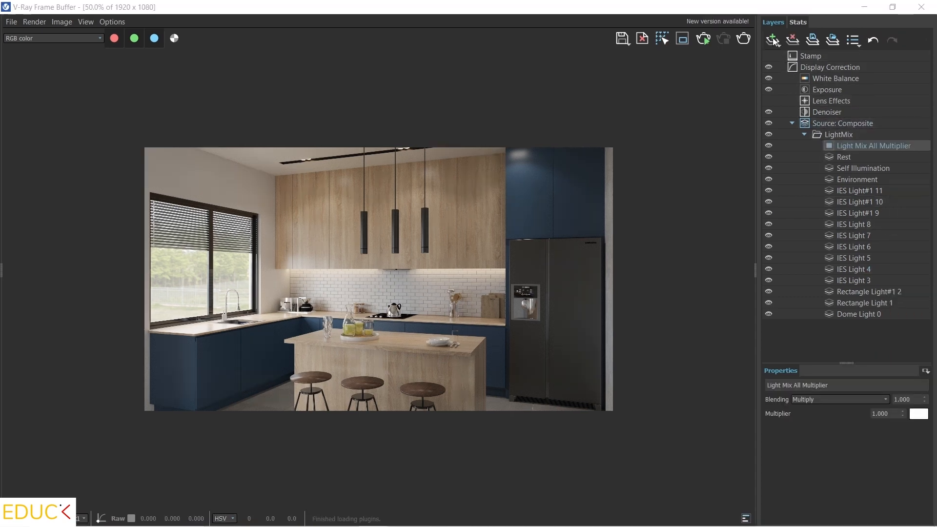
Add a Reflection render-element layer with multiplier 0.5
click(773, 39)
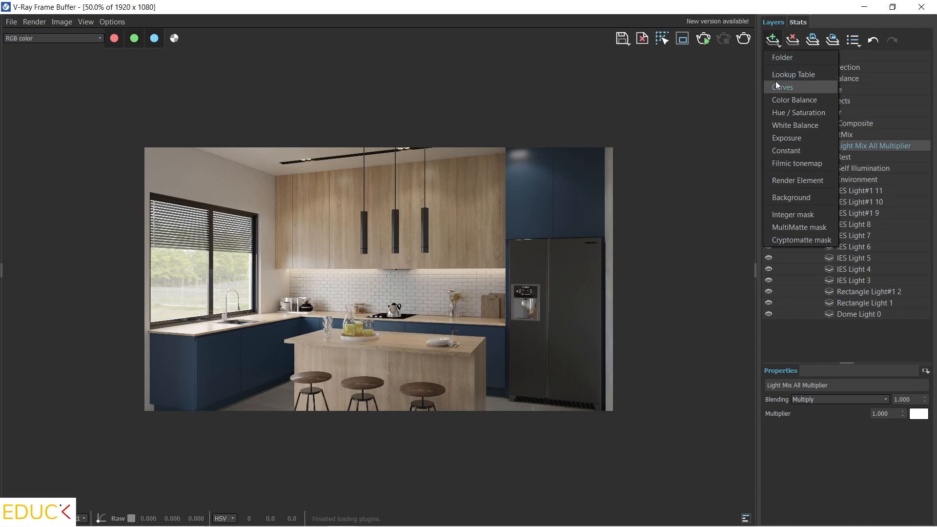
mouse_move(800, 180)
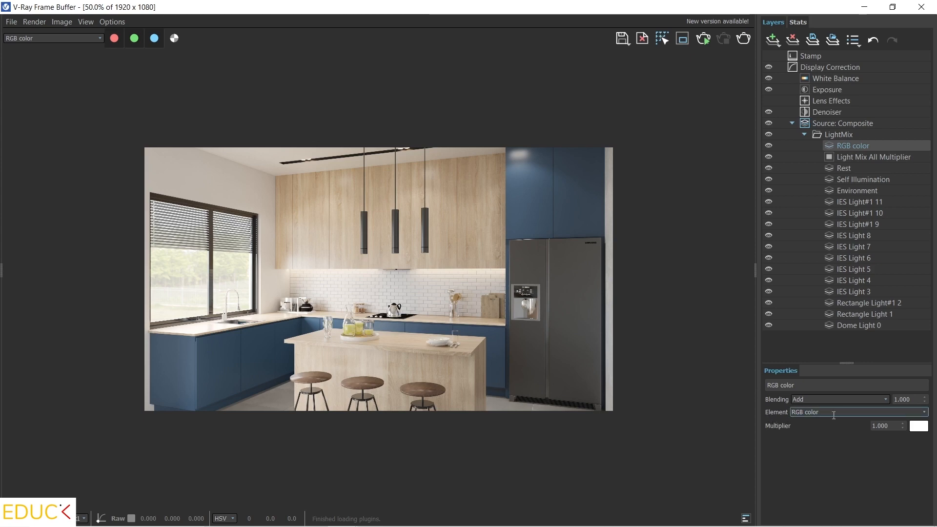
click(924, 412)
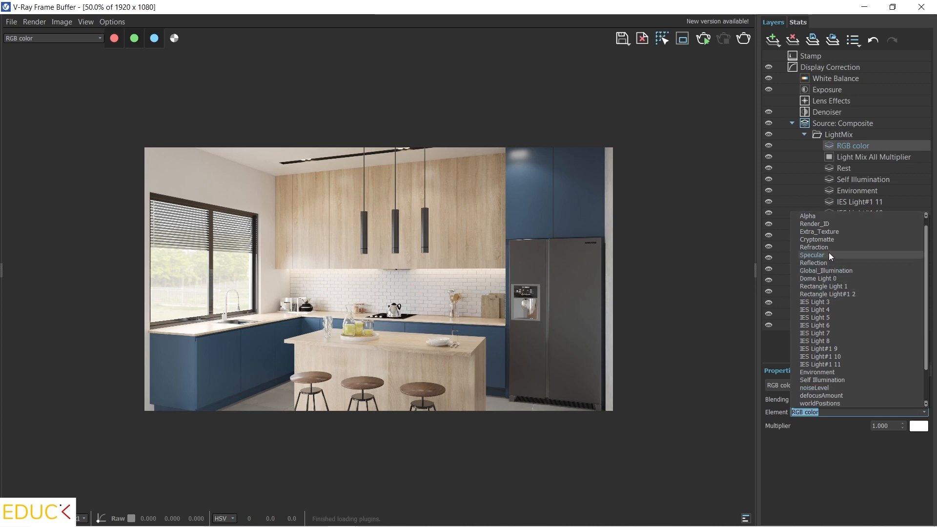
click(813, 262)
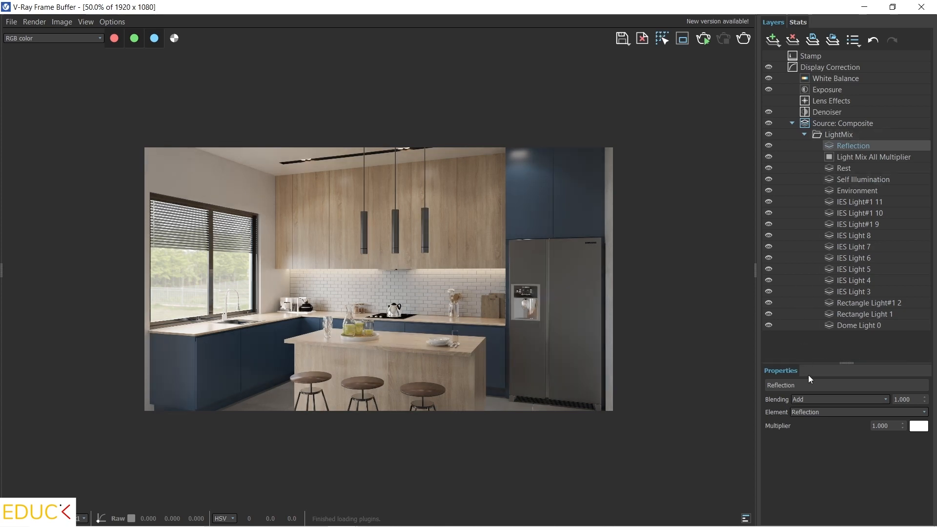
click(885, 425)
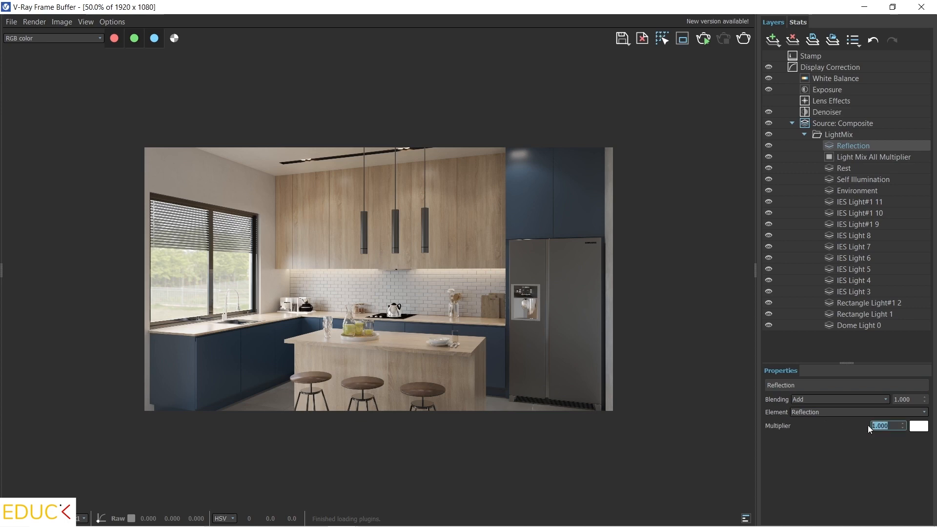
text(0.)
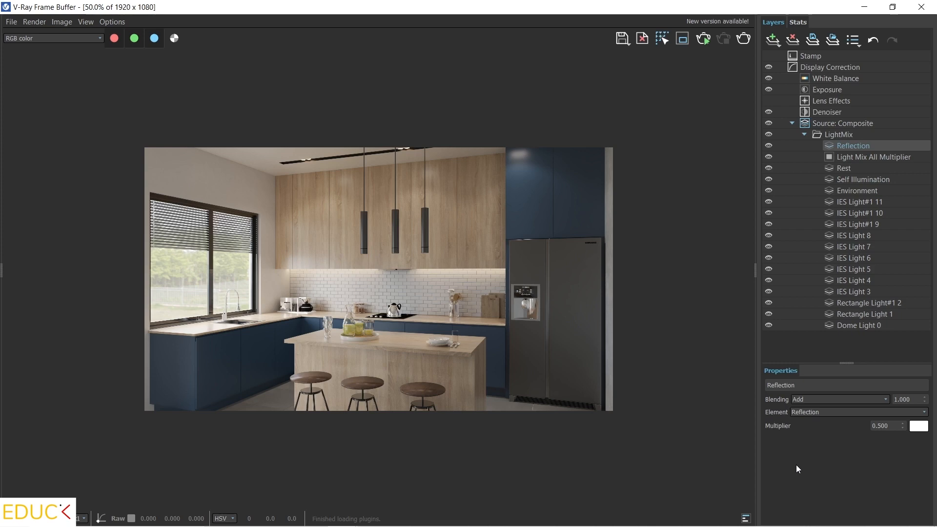
mouse_move(802, 247)
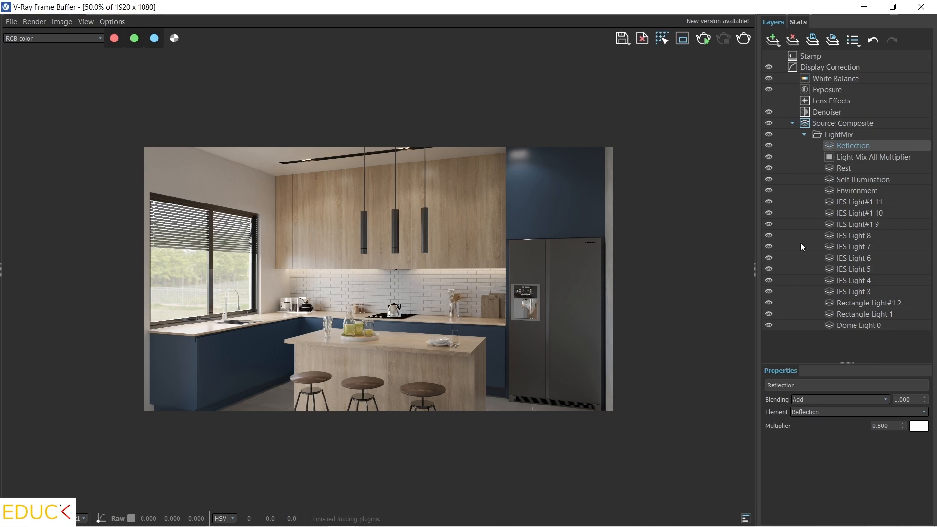
Add a Specular render-element layer with multiplier 0.100
click(771, 40)
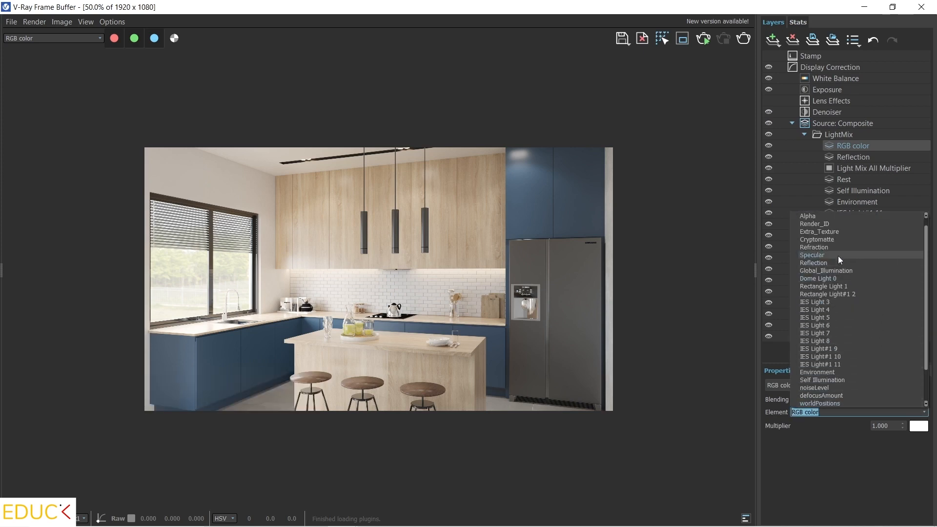
click(810, 254)
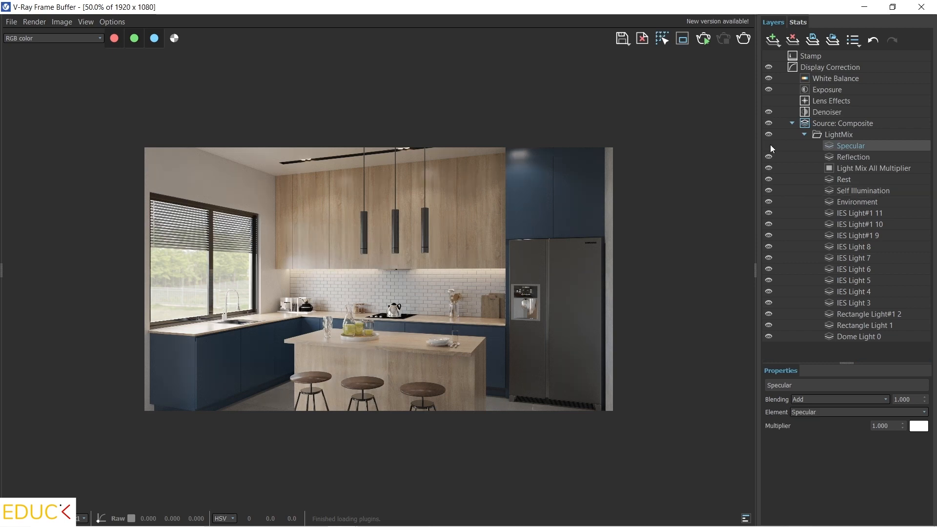
click(770, 145)
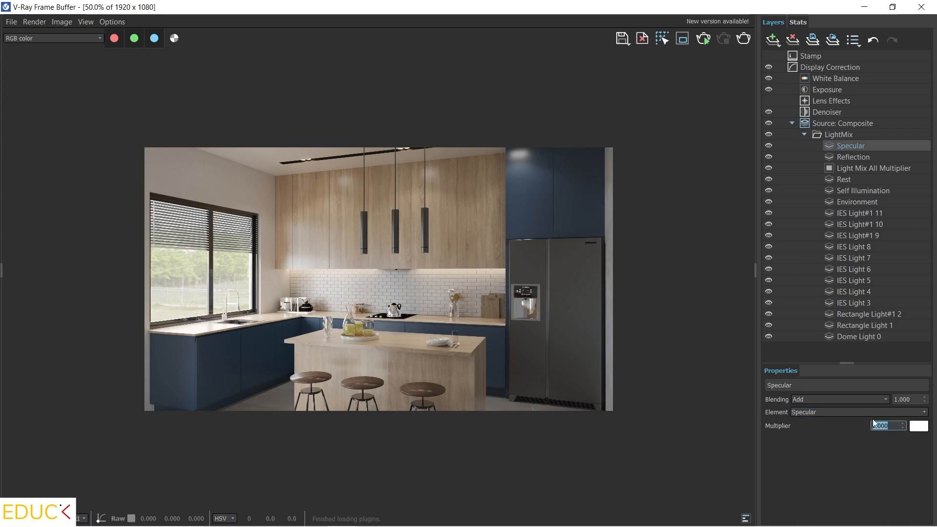
text(0.100)
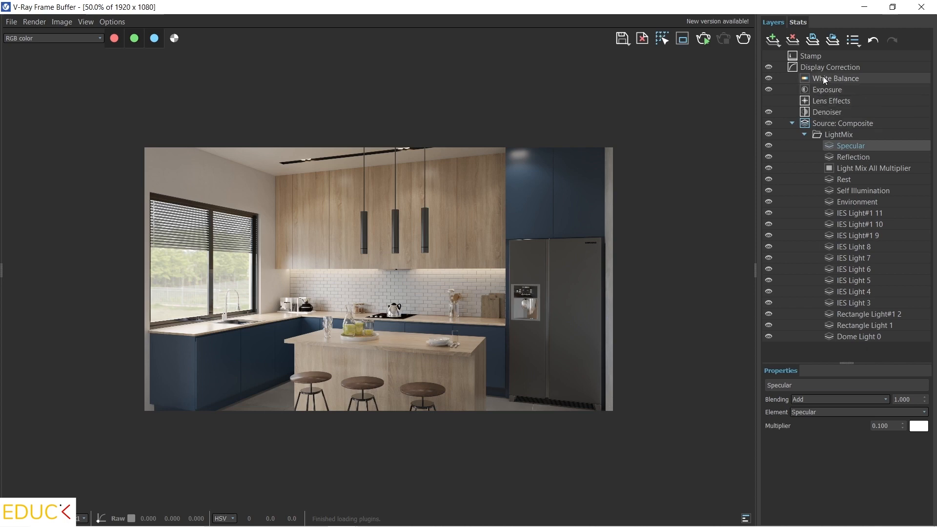
Add a Hue / Saturation correction layer above the White Balance layer
click(834, 79)
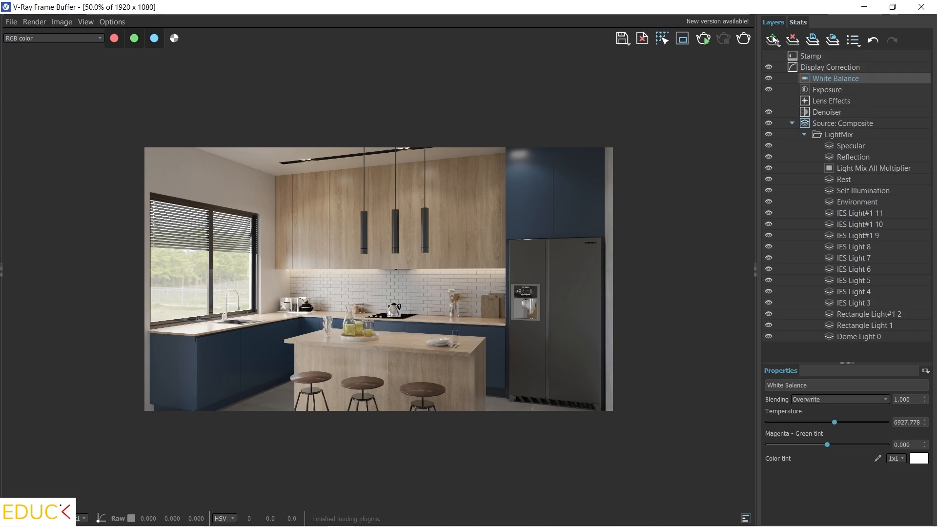
click(772, 39)
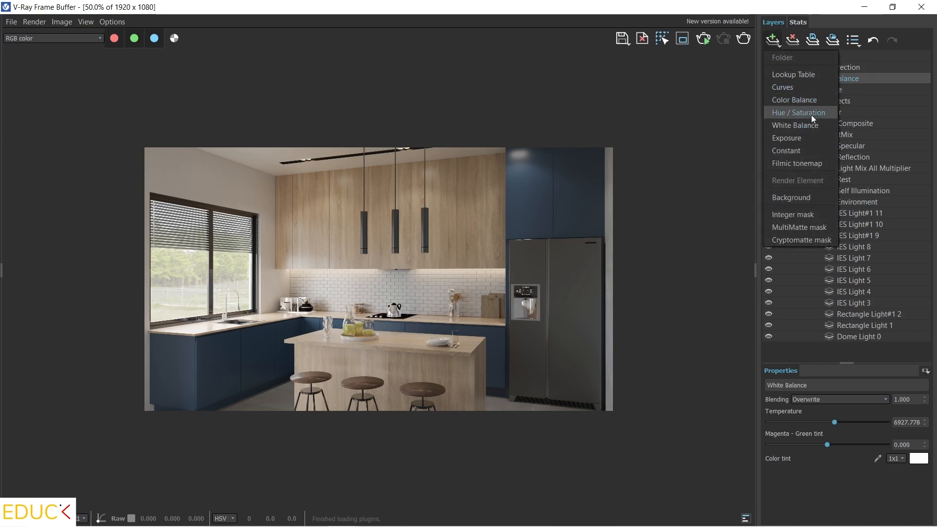
click(797, 112)
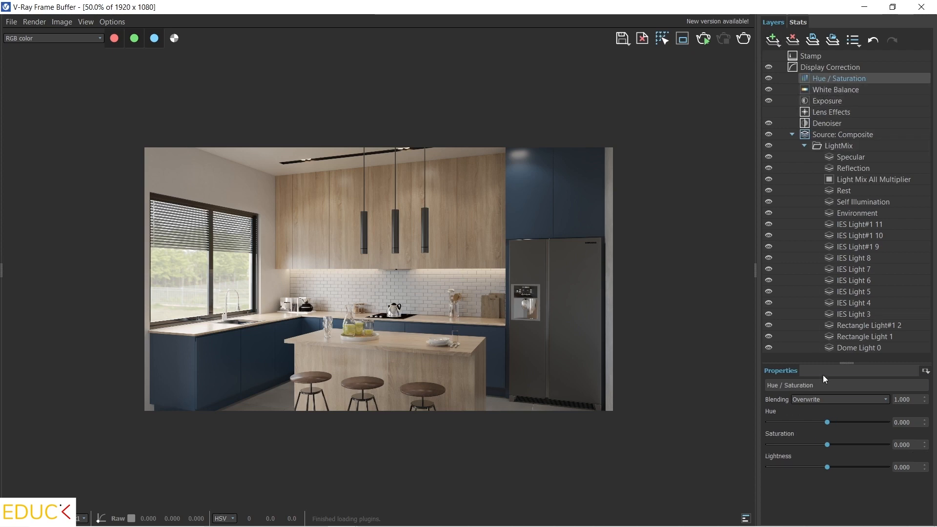
mouse_move(802, 455)
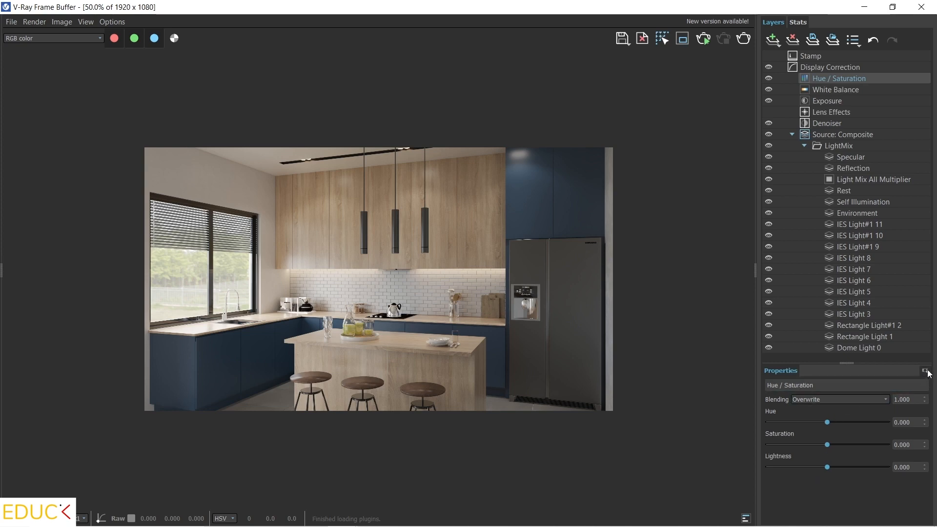
mouse_move(927, 372)
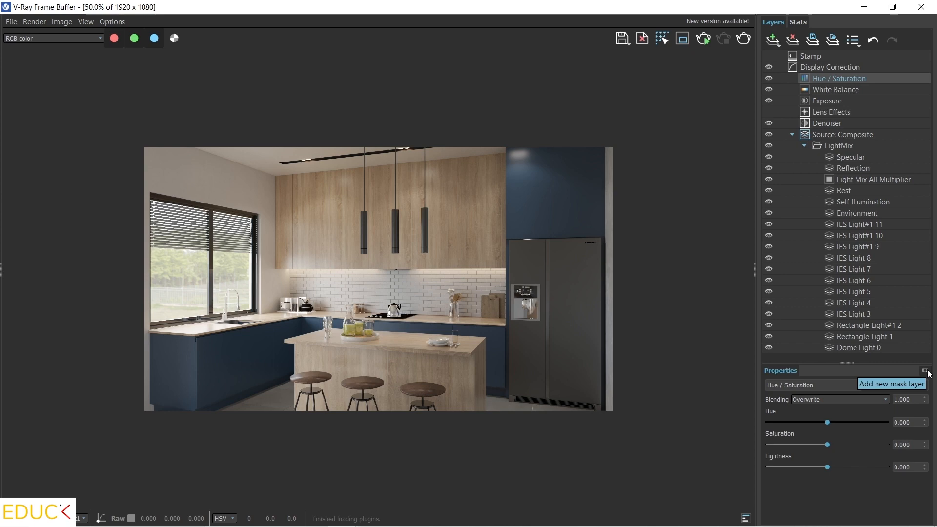
Attach a Cryptomatte mask to Hue / Saturation and pick a lower cabinet group, previewing it
click(927, 371)
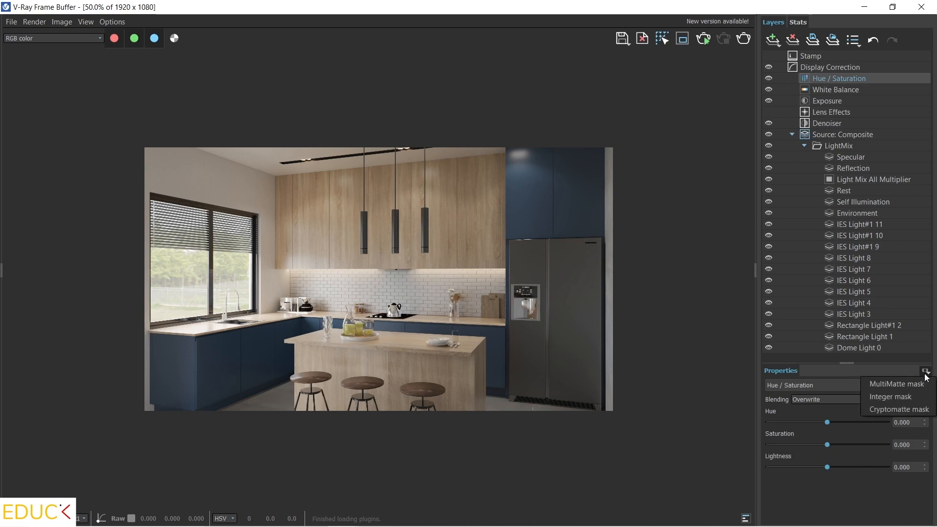
mouse_move(898, 409)
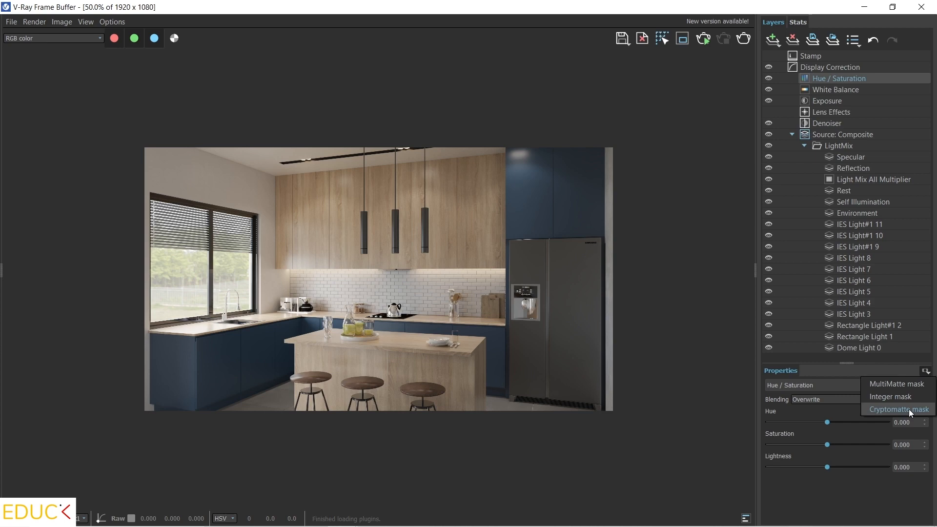
click(898, 409)
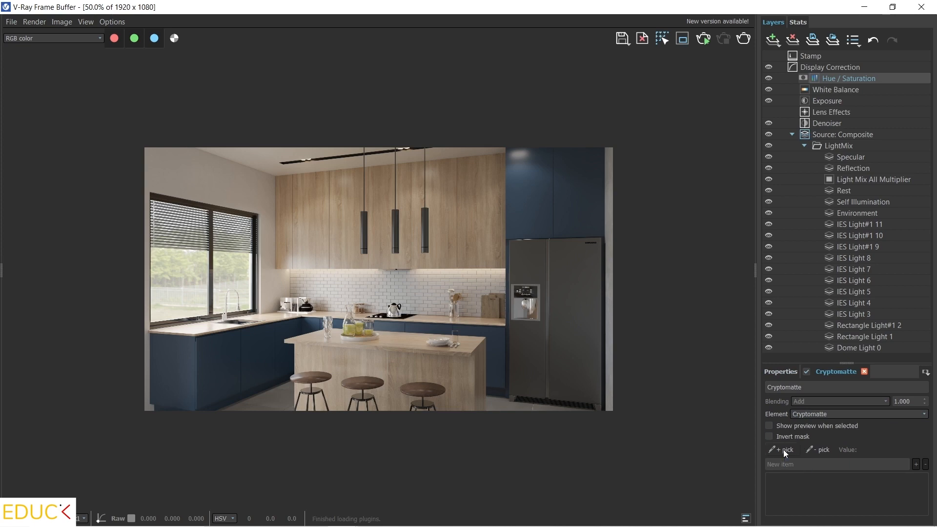
click(532, 204)
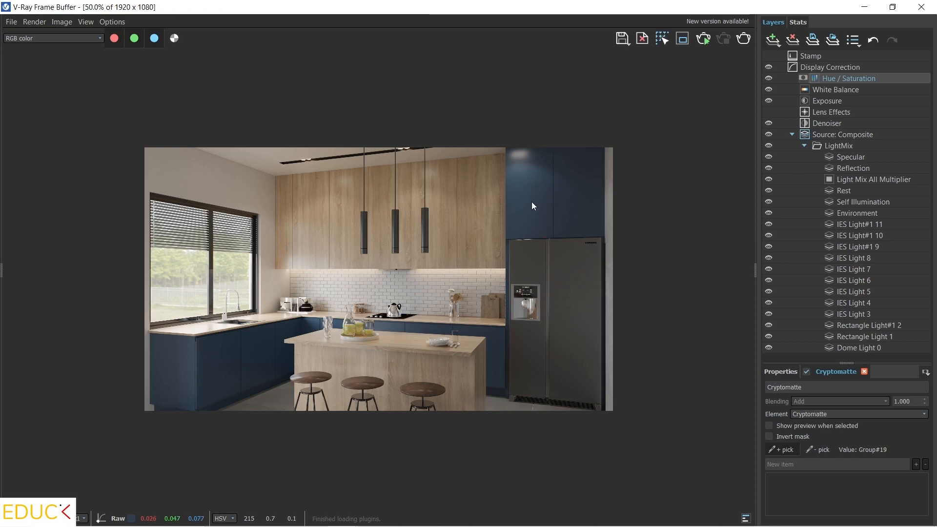
click(220, 368)
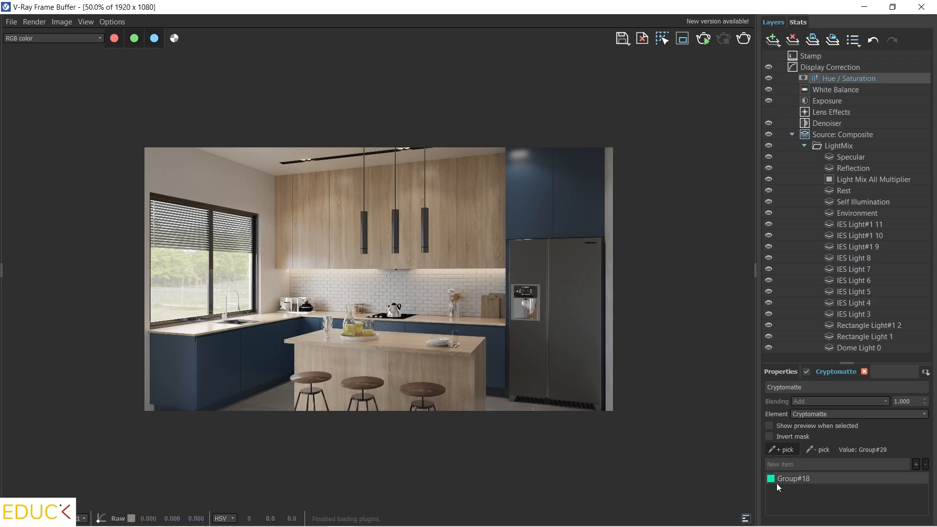
mouse_move(818, 487)
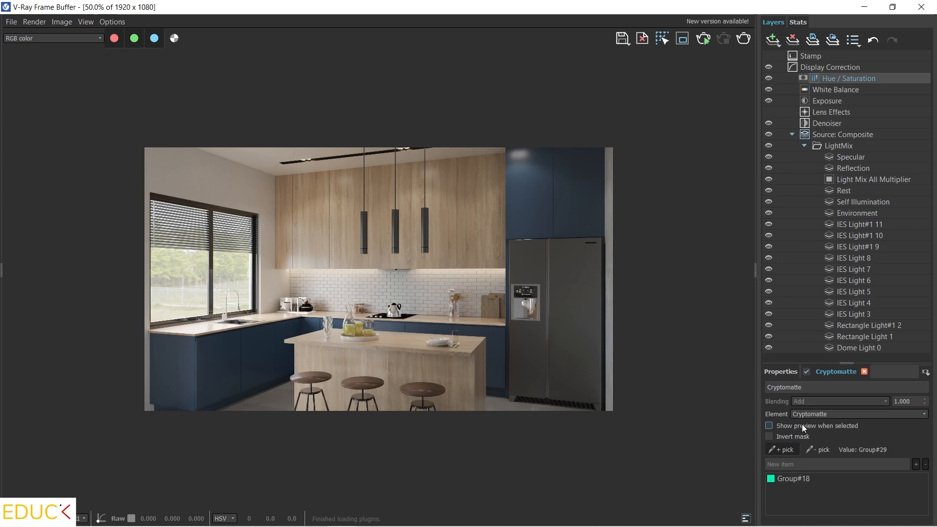
click(769, 426)
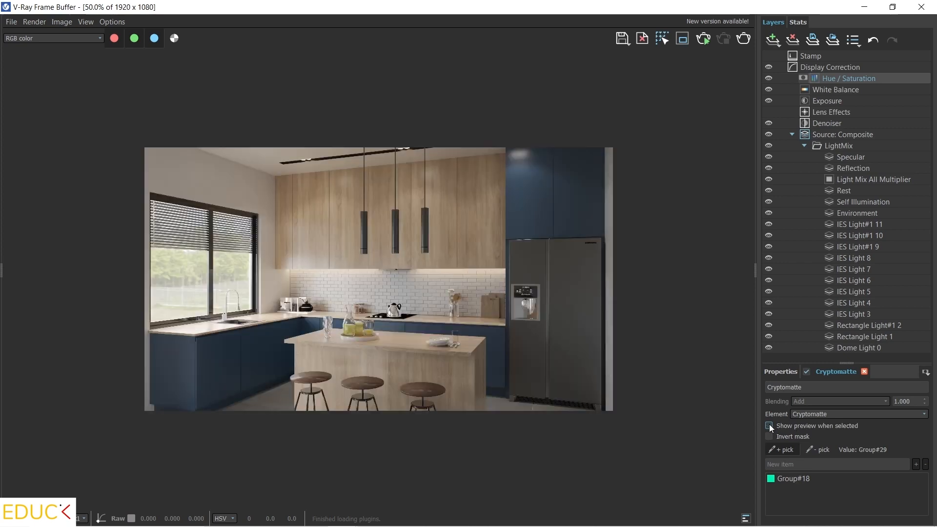
click(768, 425)
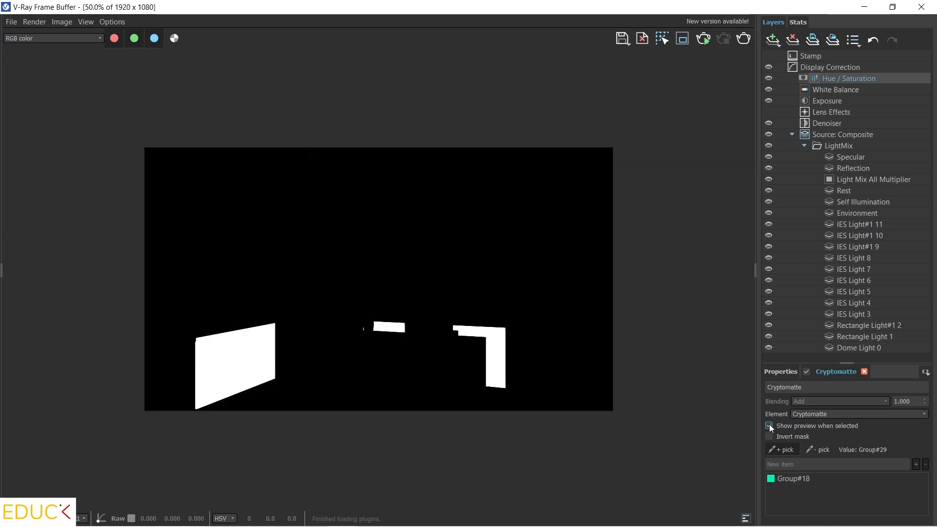
Add the remaining lower fronts and upper blue cabinets to the mask and check the preview
click(193, 360)
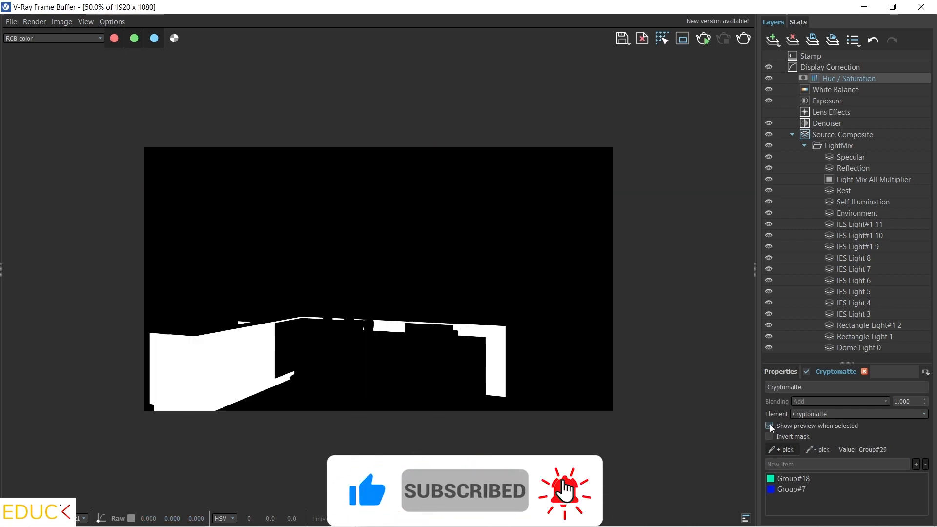
click(769, 425)
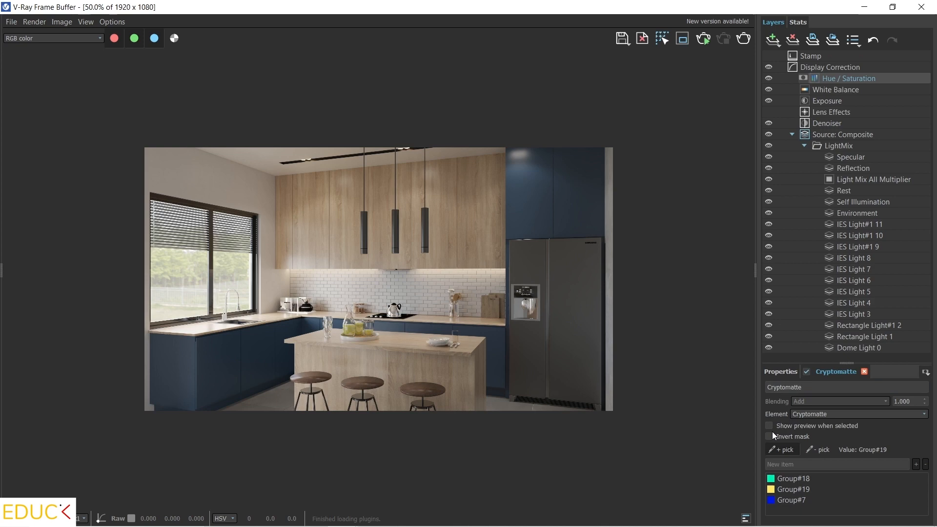
click(769, 425)
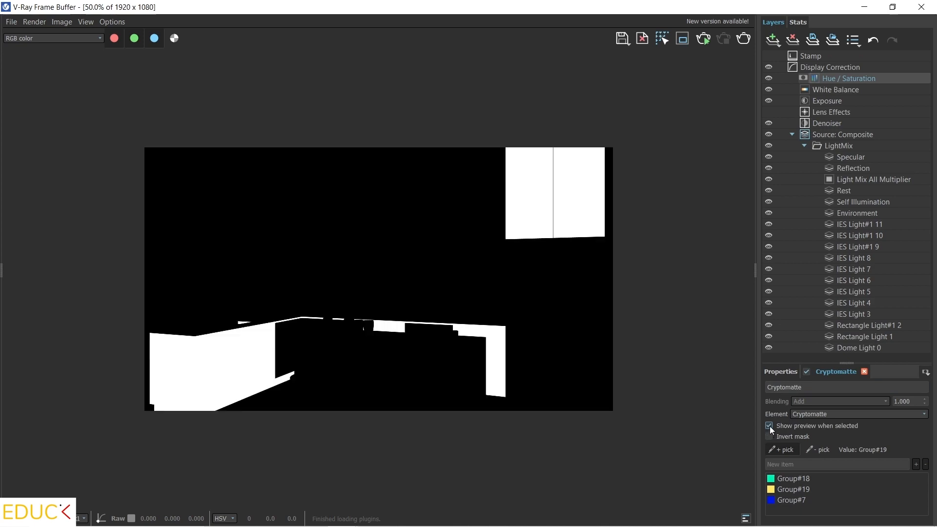
click(768, 425)
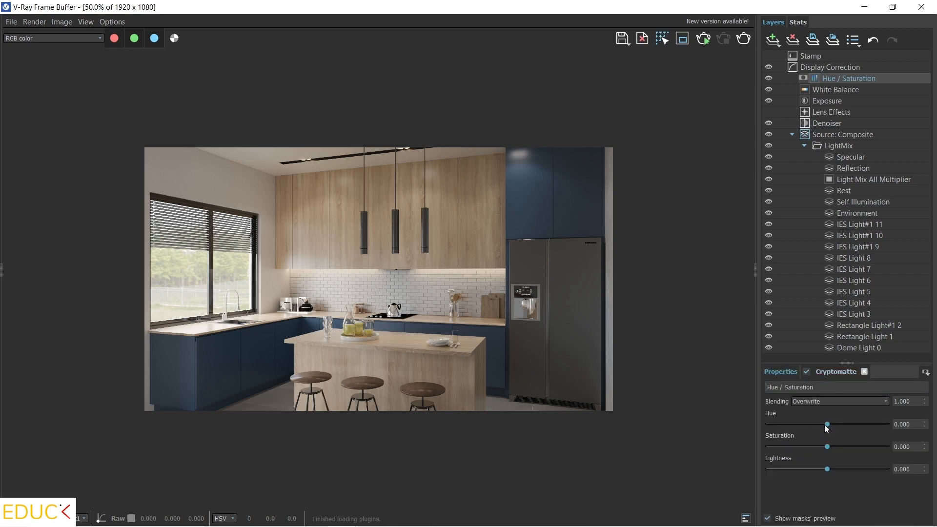
Try hue and saturation shifts on the masked cabinets, from green through navy to purple
drag(825, 424, 831, 424)
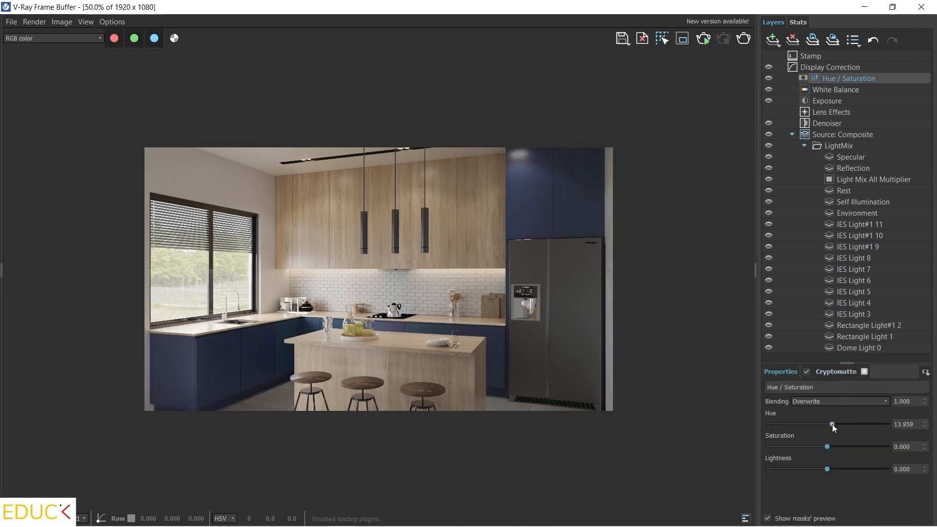
drag(832, 425, 839, 425)
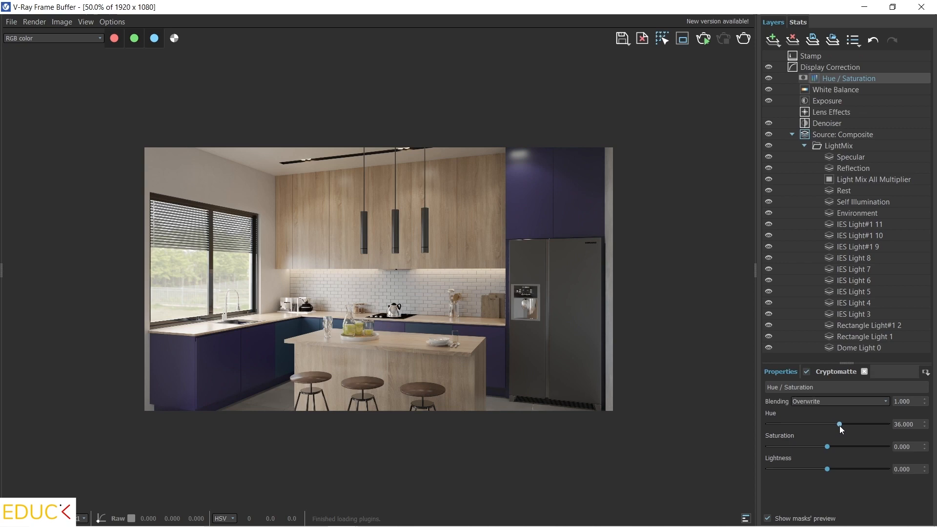
drag(840, 424, 829, 424)
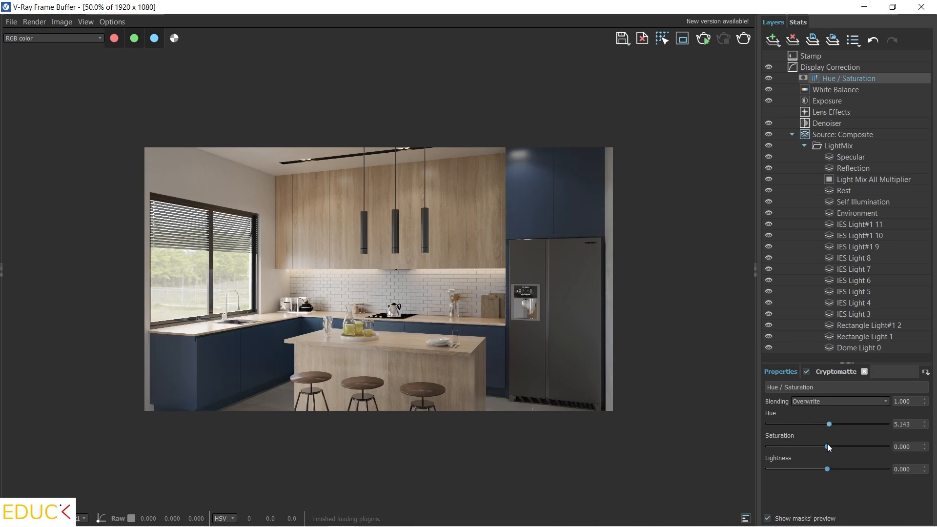
drag(829, 446, 803, 446)
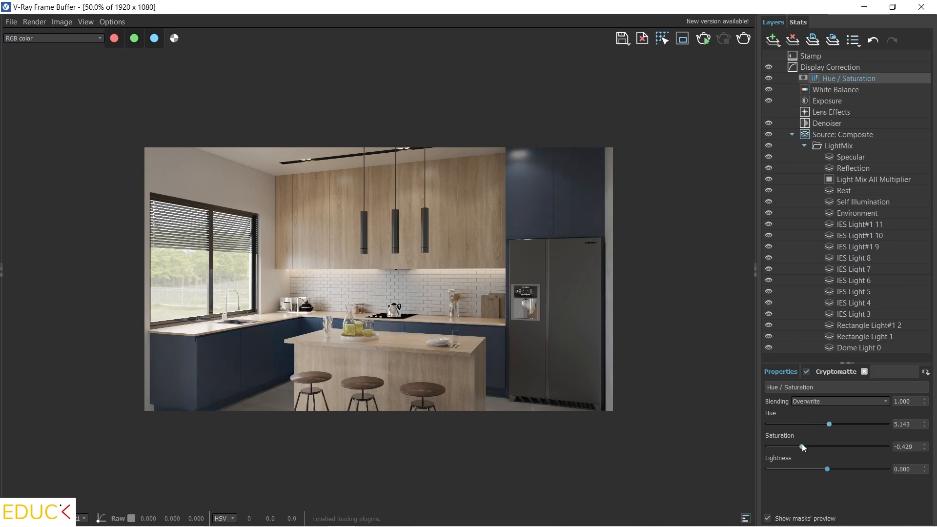
drag(805, 446, 847, 446)
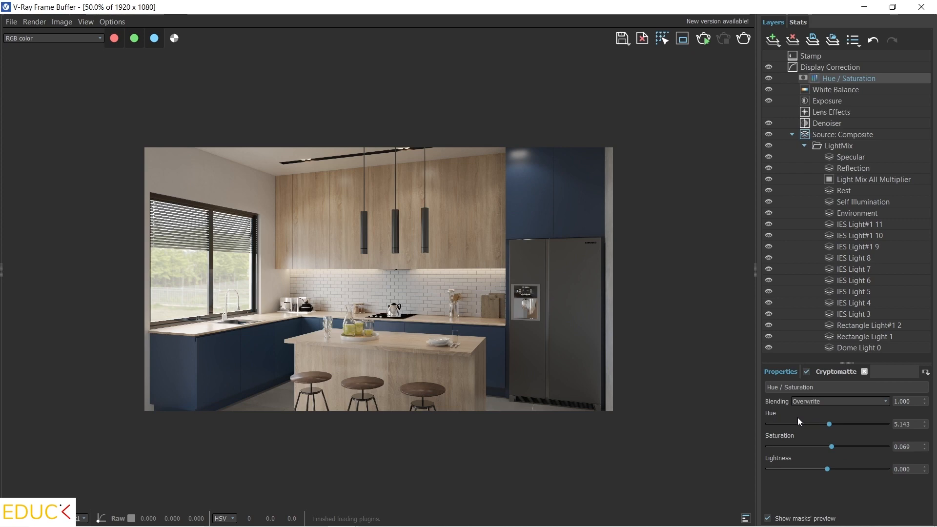
drag(828, 423, 785, 423)
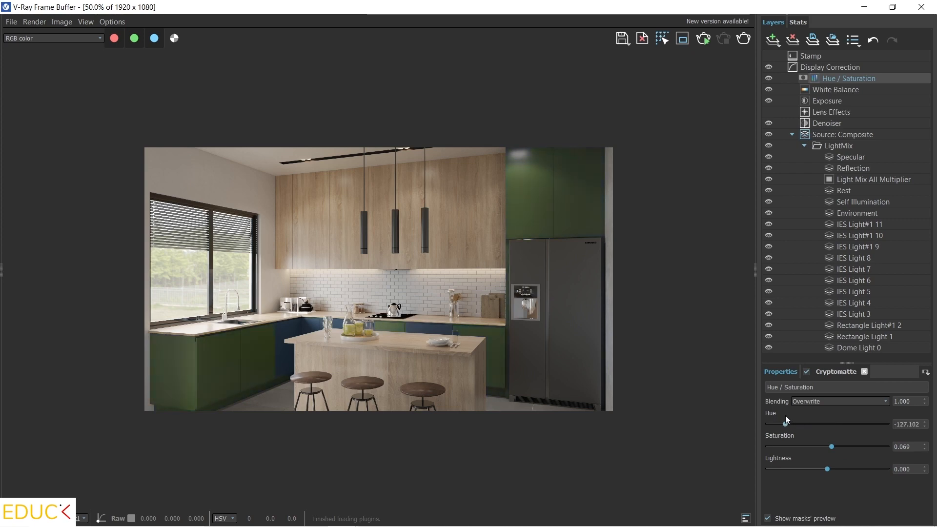
drag(787, 423, 834, 424)
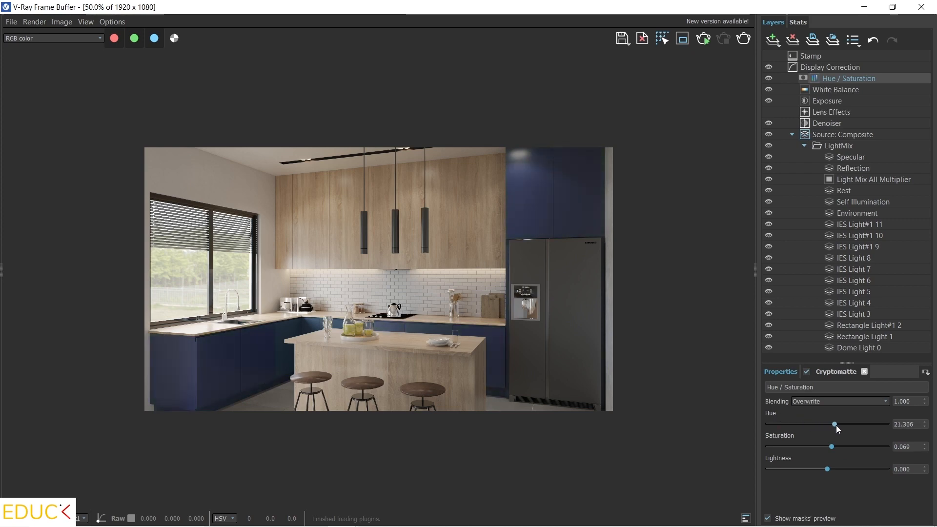
drag(834, 423, 859, 424)
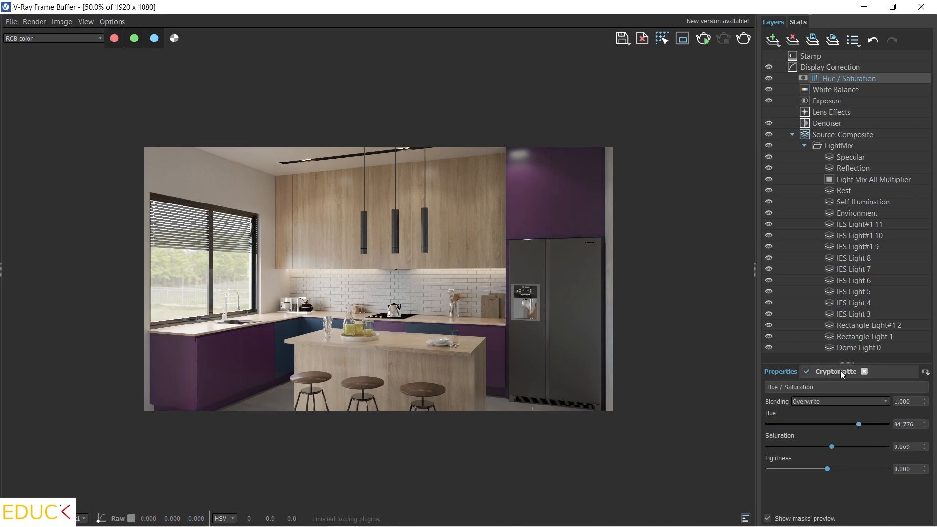
Add Group#23 to the Cryptomatte mask and set Hue to about -46 for teal cabinets
click(836, 371)
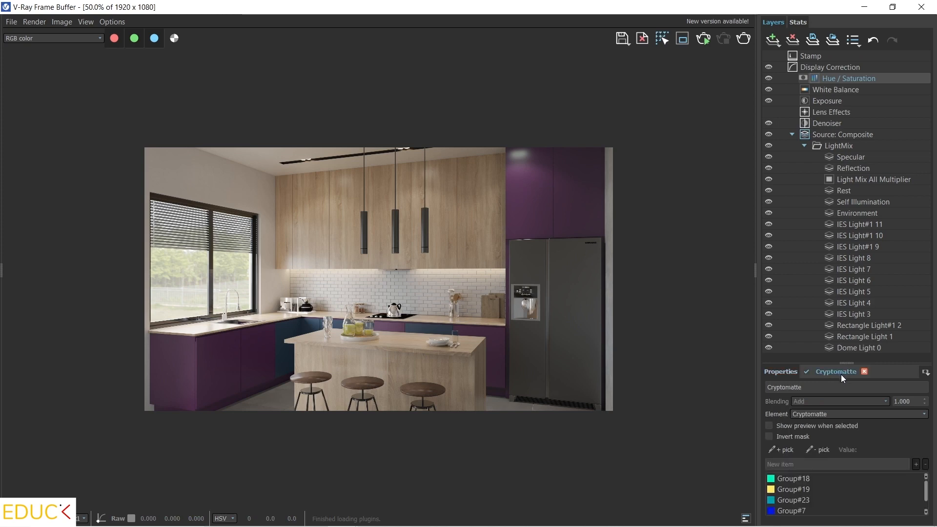
click(293, 329)
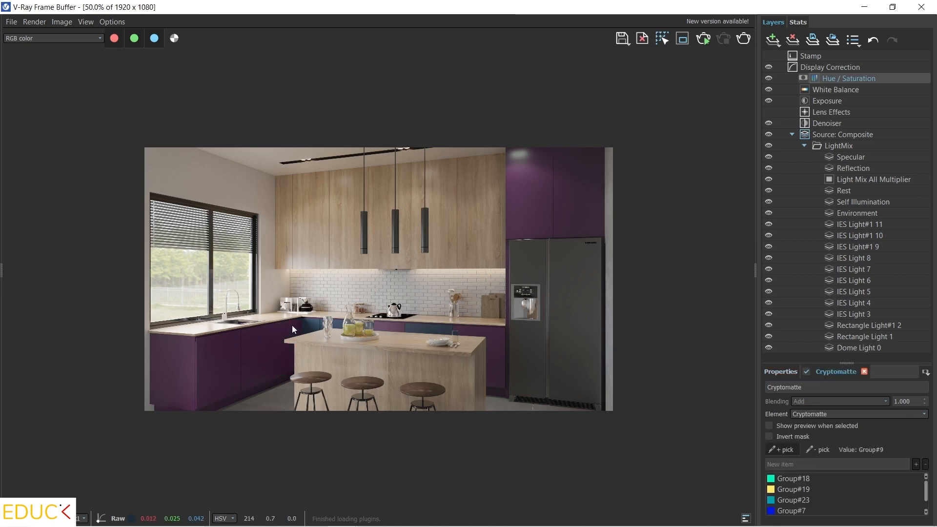
click(360, 347)
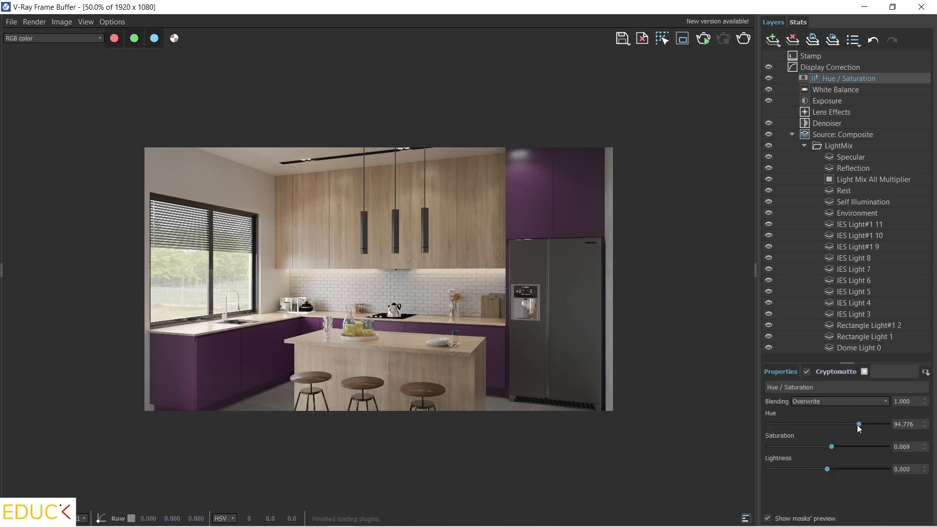
drag(859, 425, 824, 424)
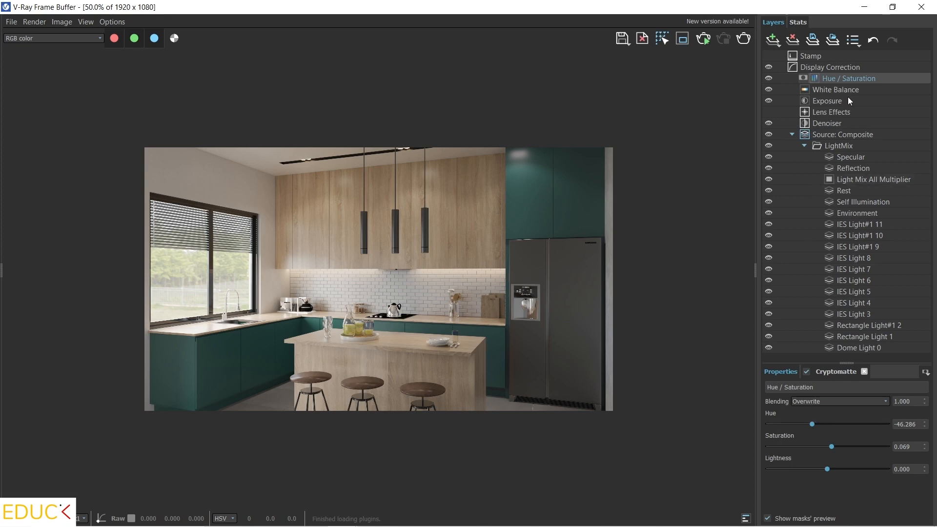
mouse_move(857, 78)
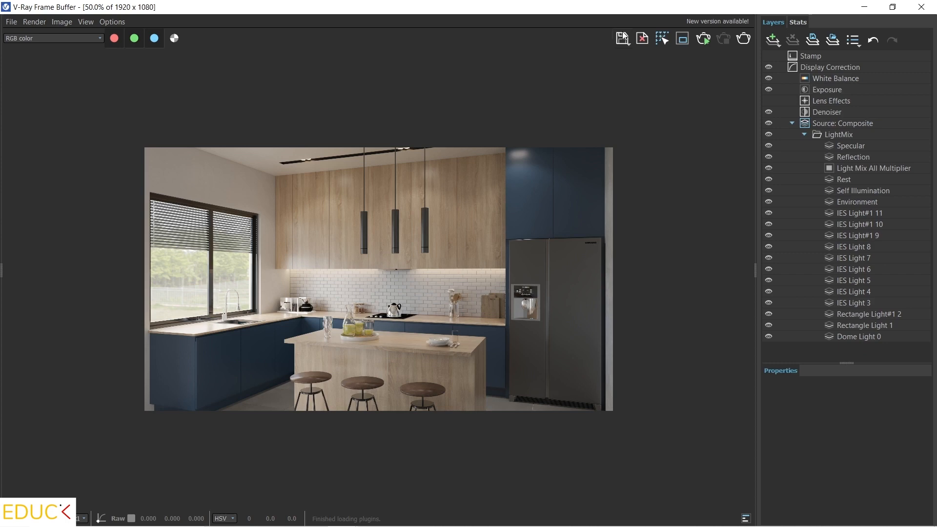
mouse_move(623, 39)
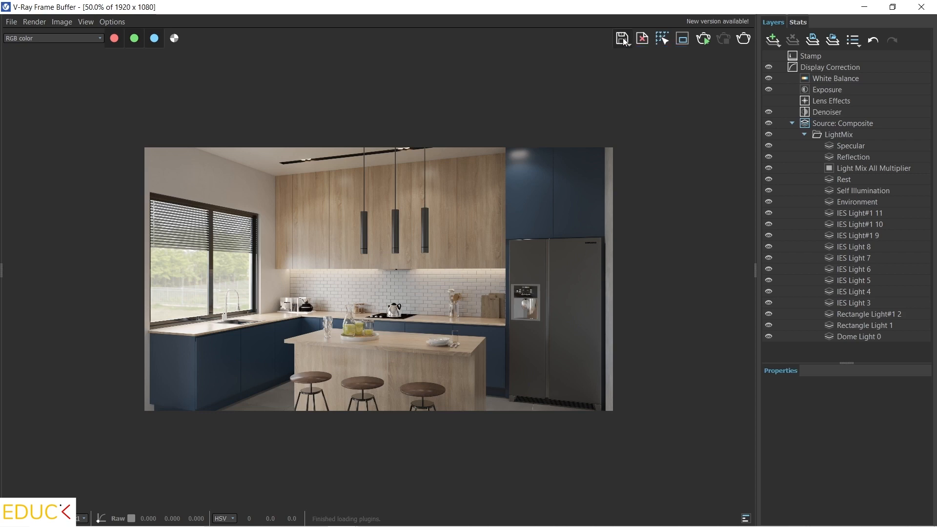
Save the current channel of the kitchen render as the JPEG viz1.jpg
click(623, 38)
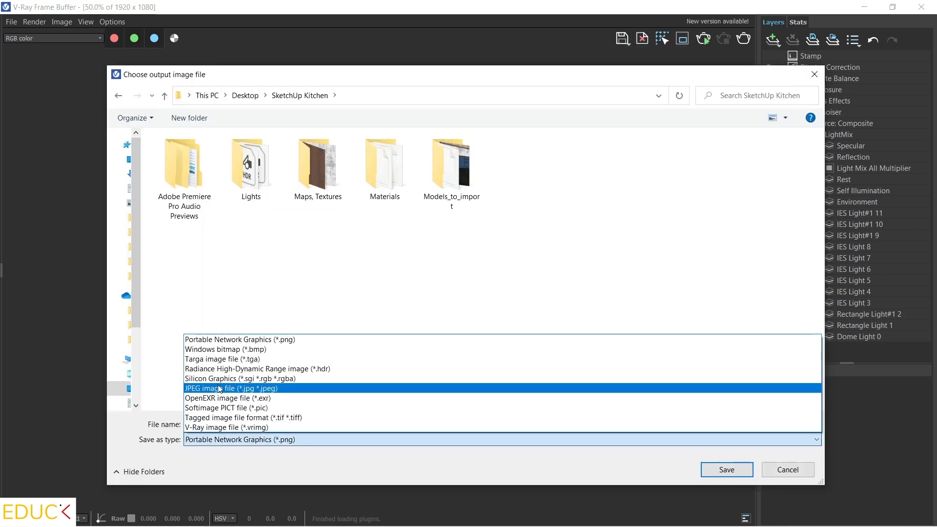
click(230, 388)
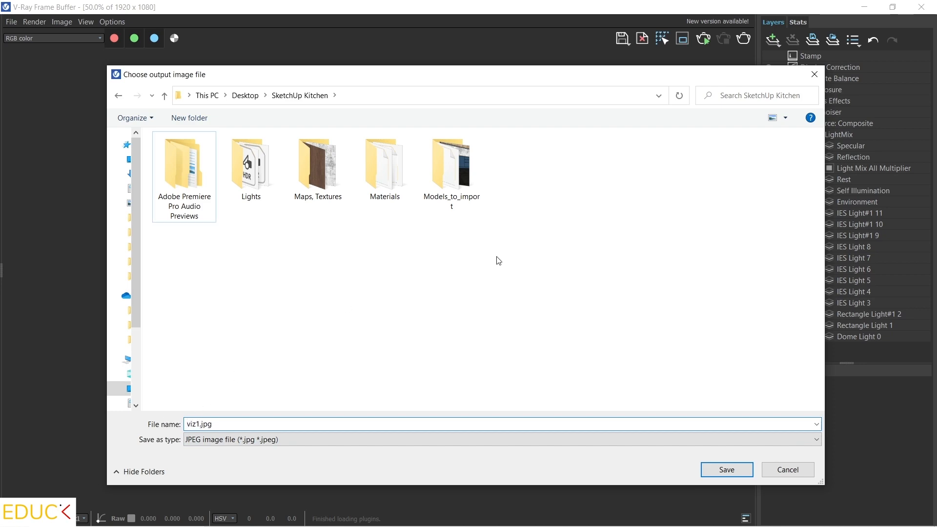
click(725, 469)
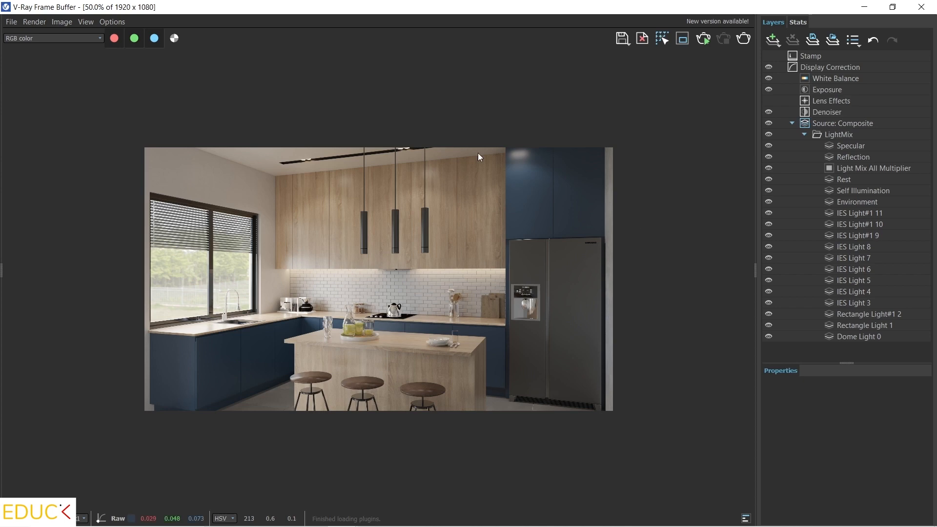
Preview the Reflection and Environment channels, then return to the RGB colour image
click(52, 38)
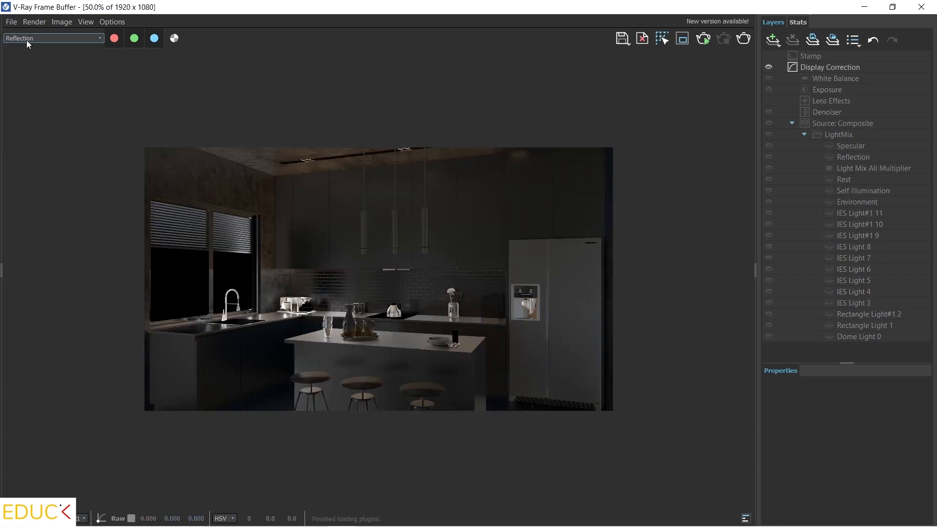
click(52, 38)
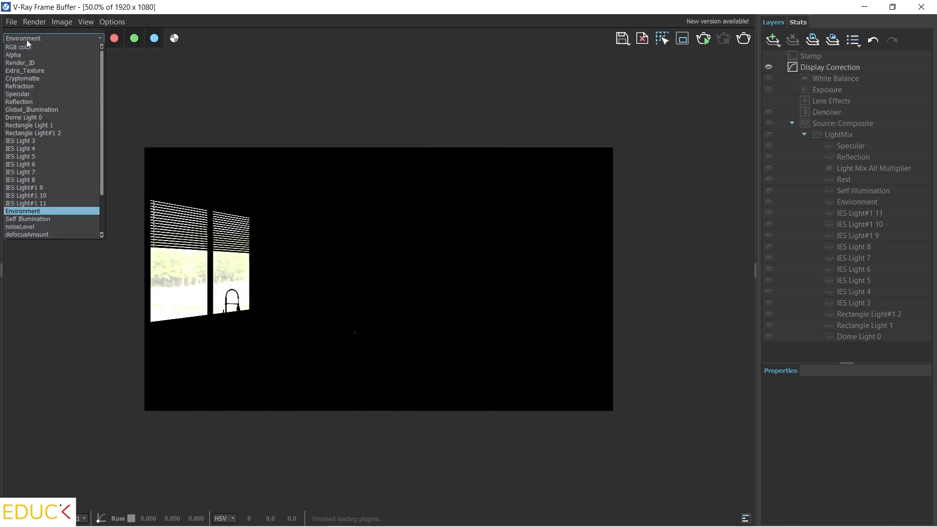
click(17, 47)
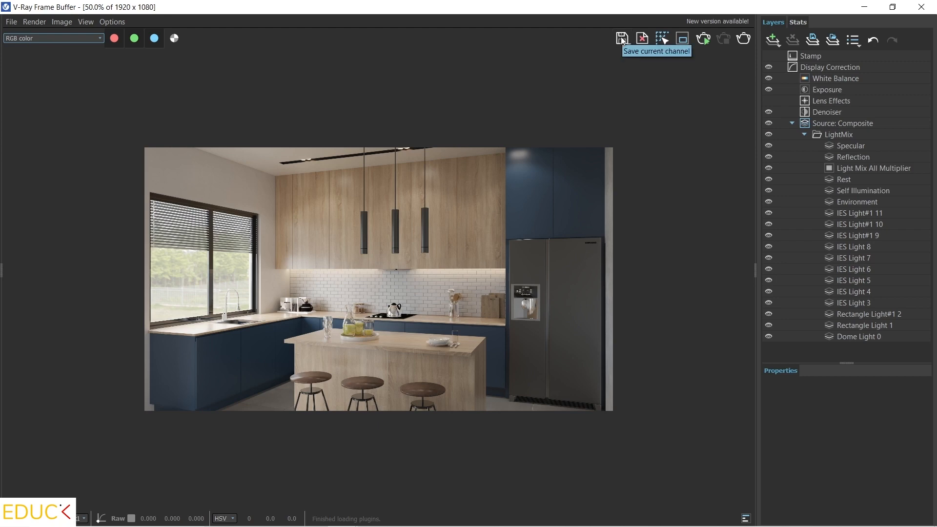
Export all render channels as separate PNG files named v1 in the SketchUp Kitchen folder
click(622, 38)
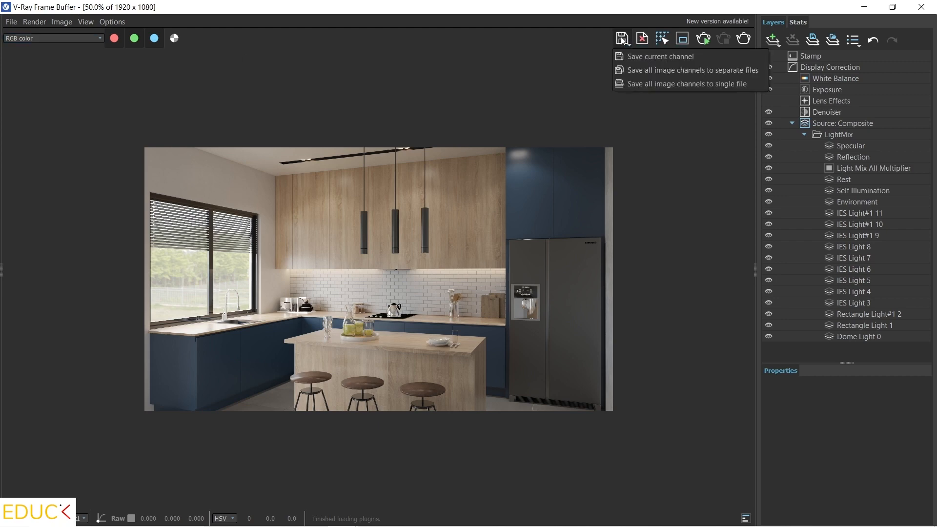
click(693, 70)
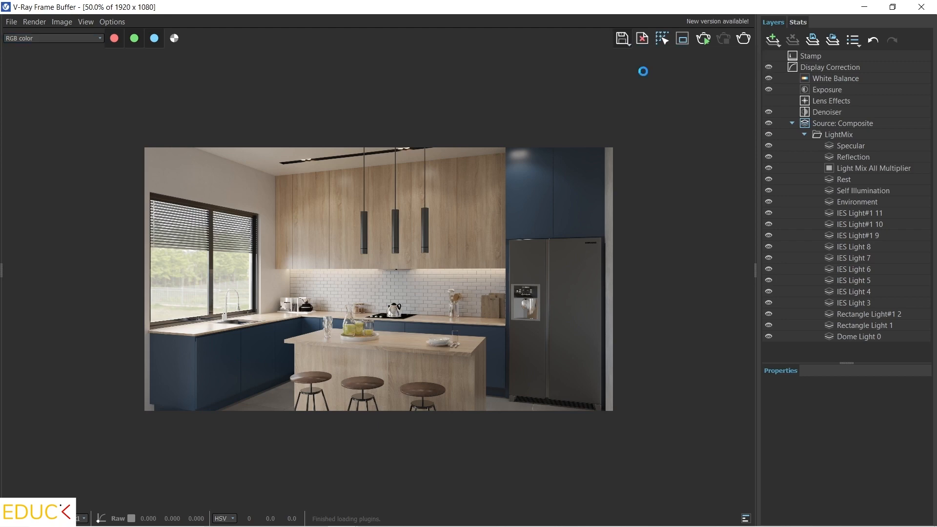
click(622, 38)
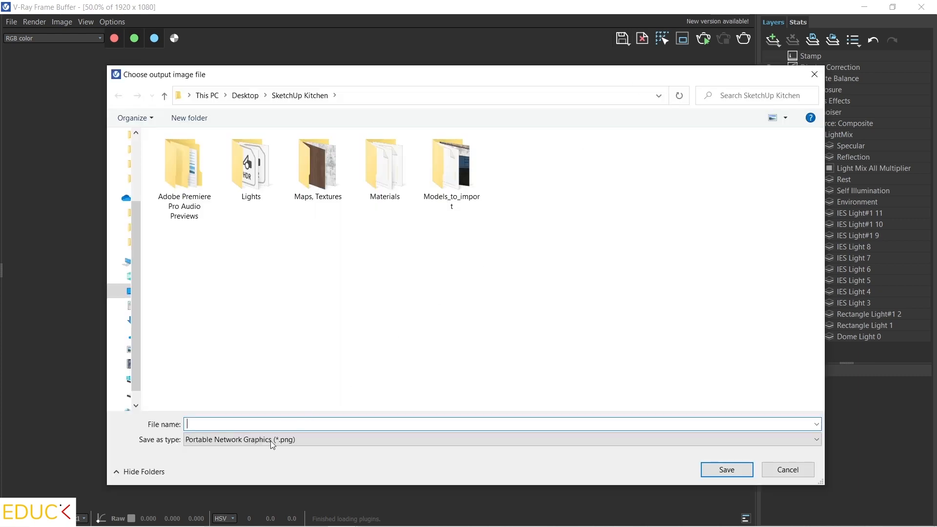
text(v1)
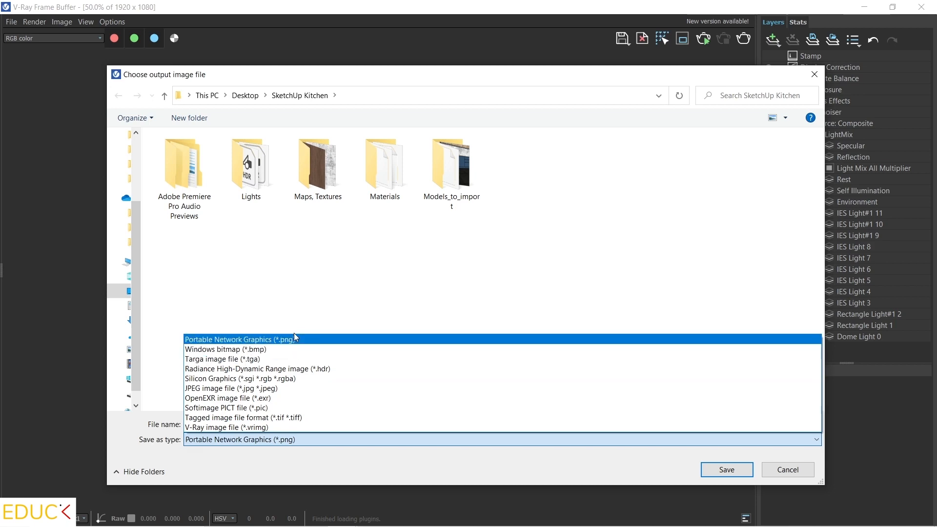
click(240, 338)
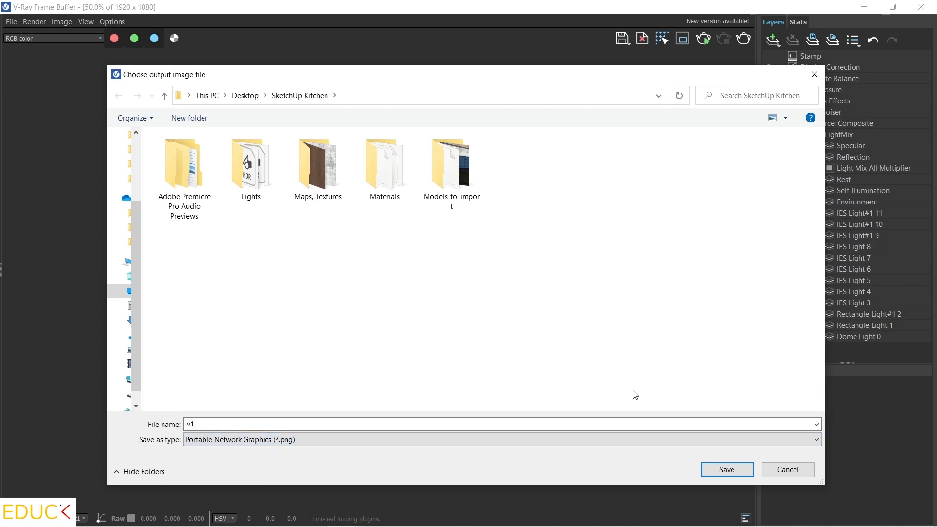
click(725, 470)
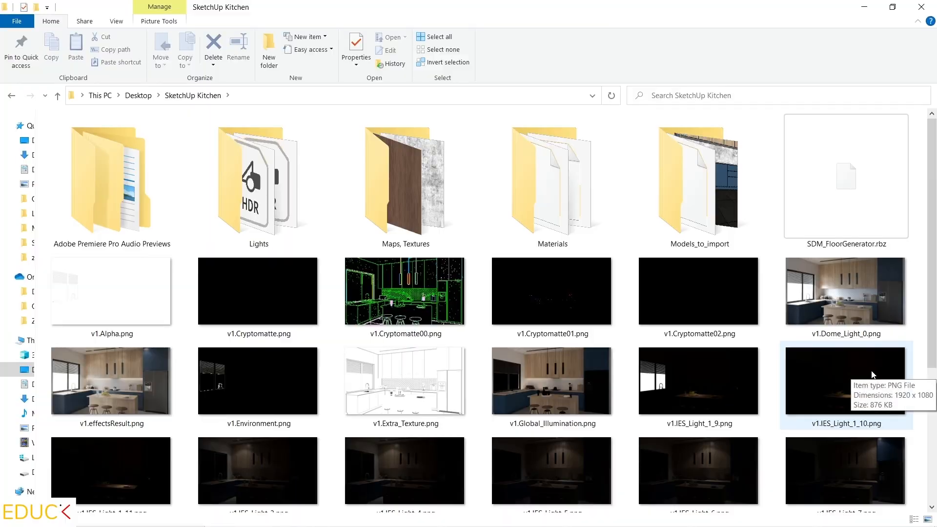
Scroll the SketchUp Kitchen folder to check the v1 PNGs and viz1.jpg, then reopen the render
scroll(down, 3)
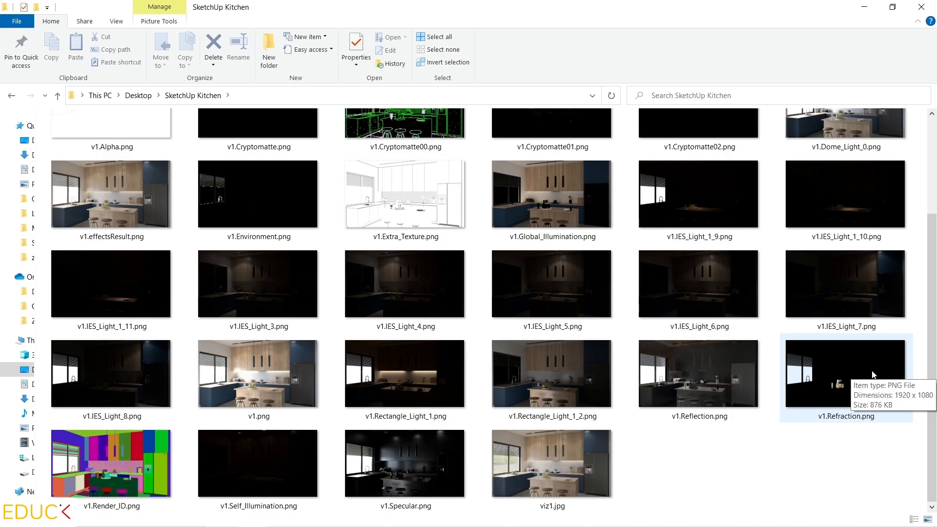
double_click(550, 462)
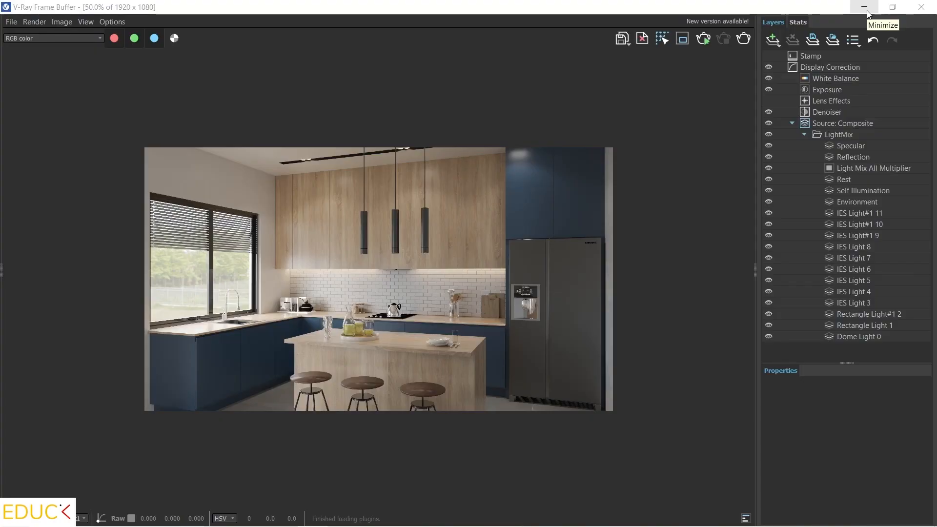
Minimize the frame buffer, switch to the Scene 2 countertop close-up and start the V-Ray render
click(861, 7)
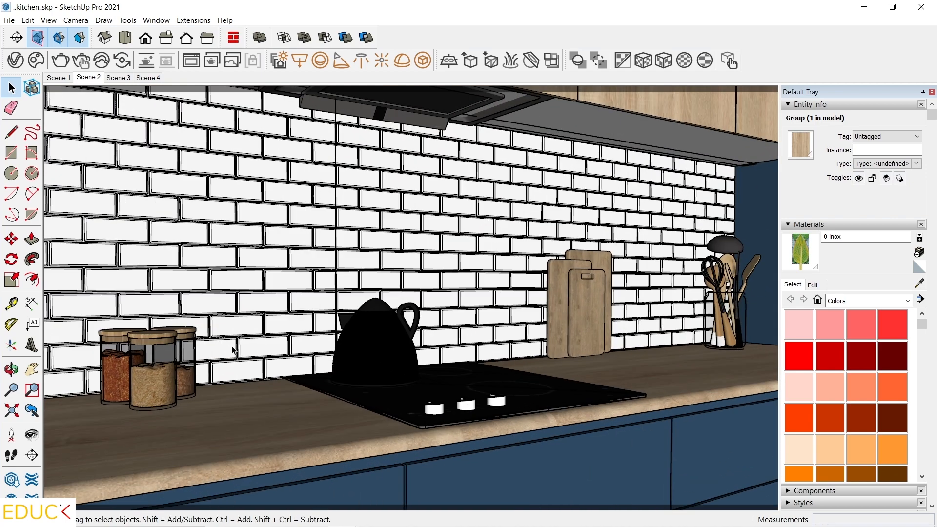
click(11, 238)
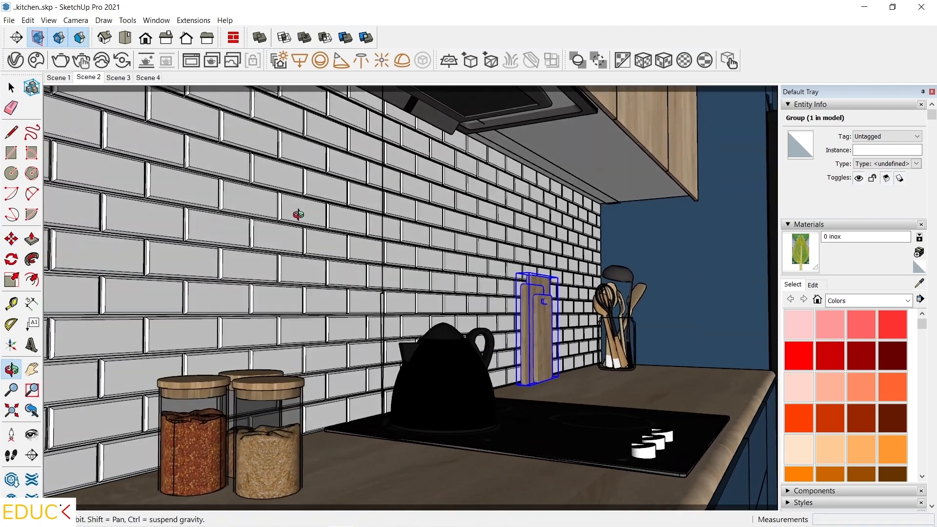
click(118, 78)
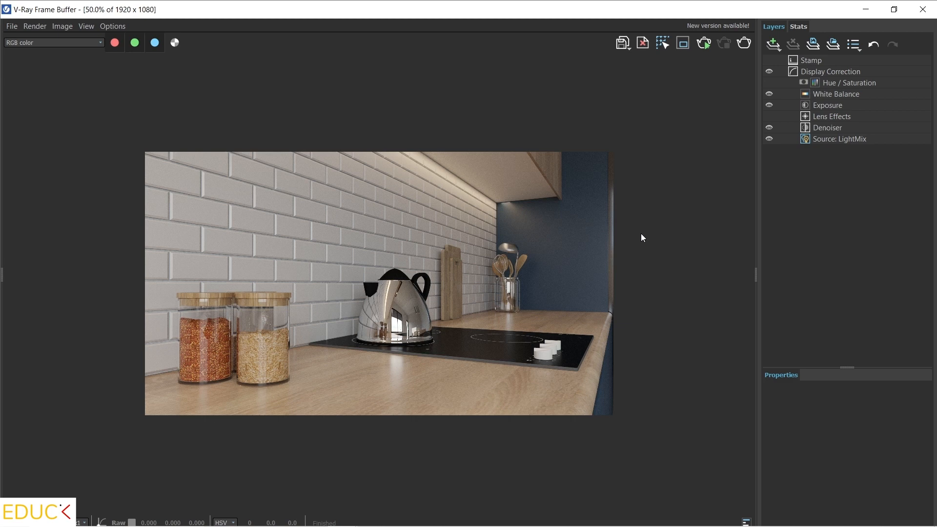
mouse_move(359, 313)
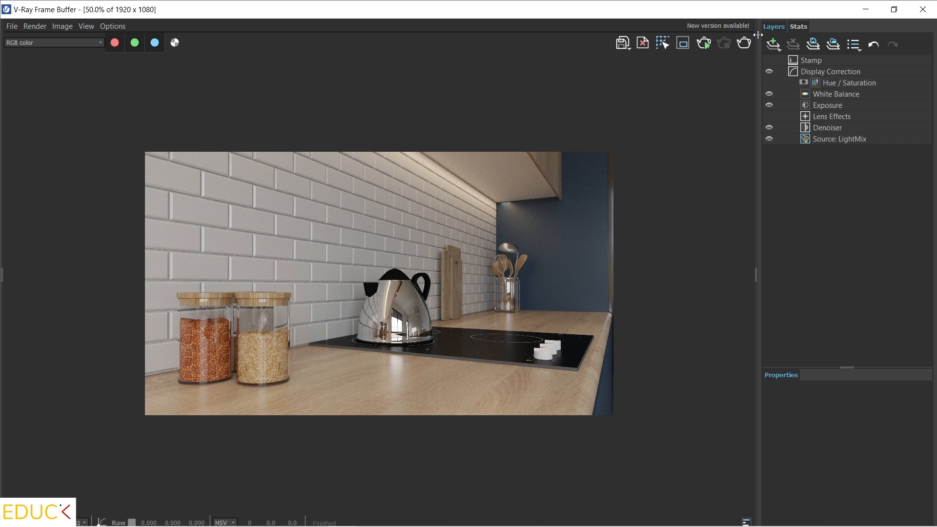
Add a Filmic tonemap correction layer and set its curve type to Hable after trying AMPAS
click(773, 44)
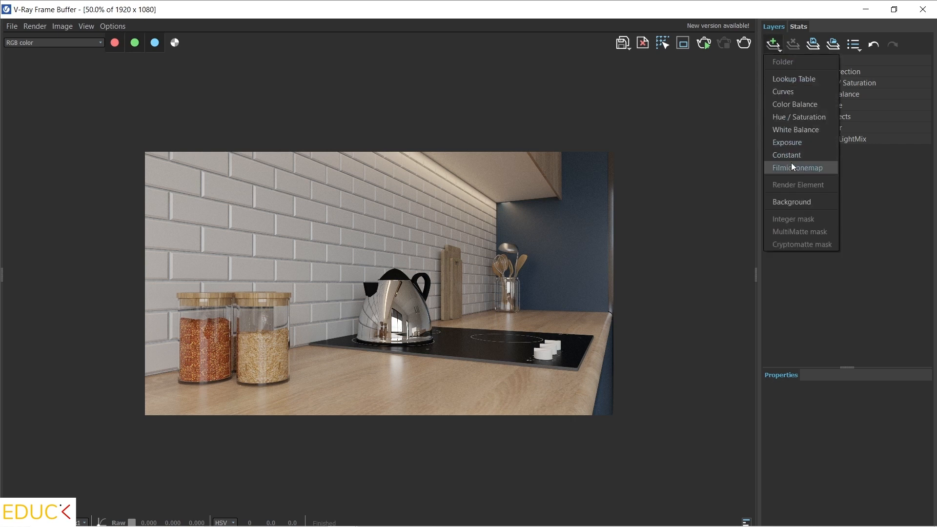
click(797, 167)
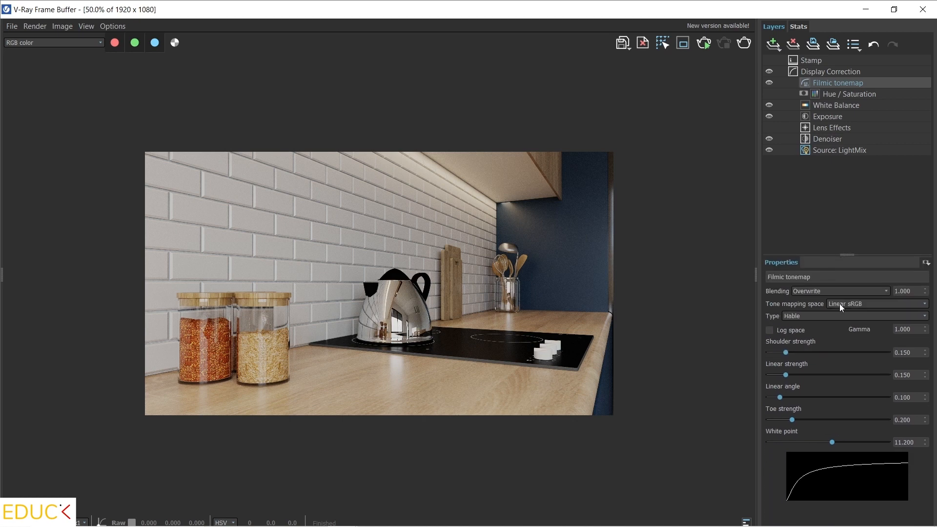
click(858, 316)
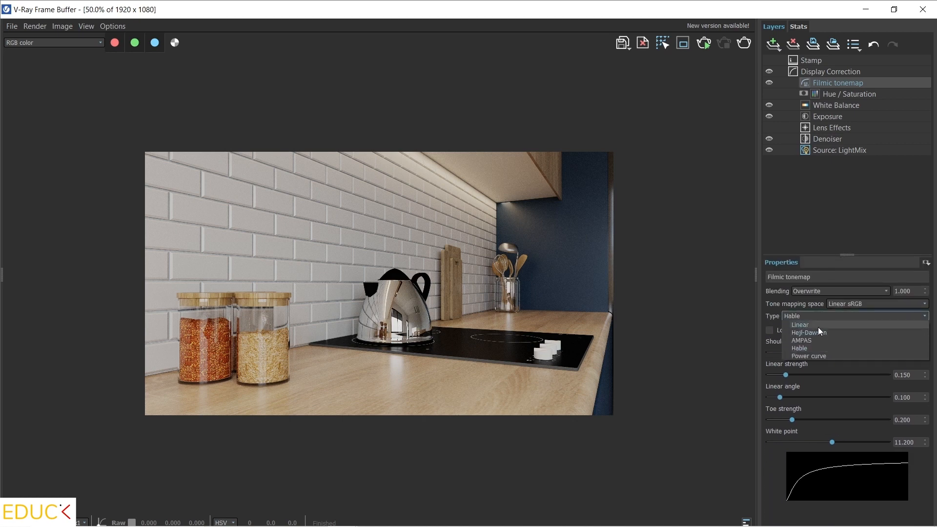
click(802, 340)
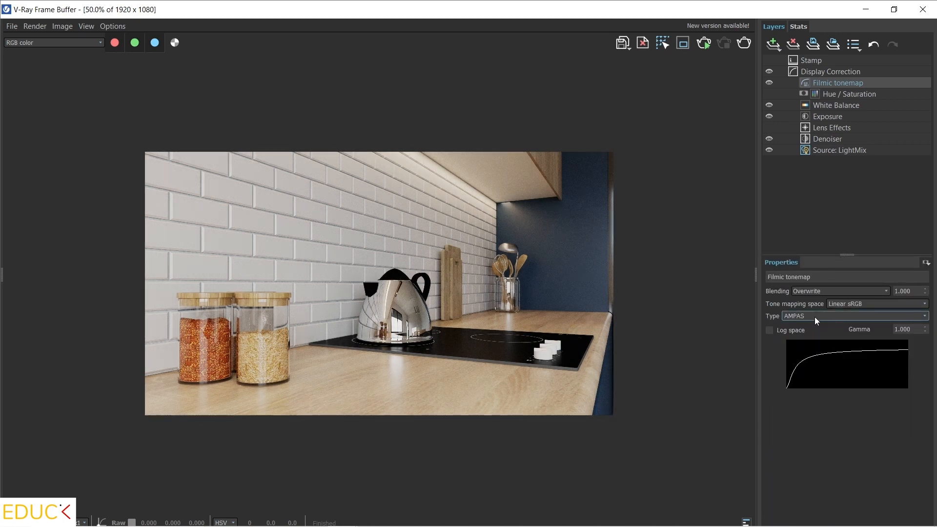
click(857, 315)
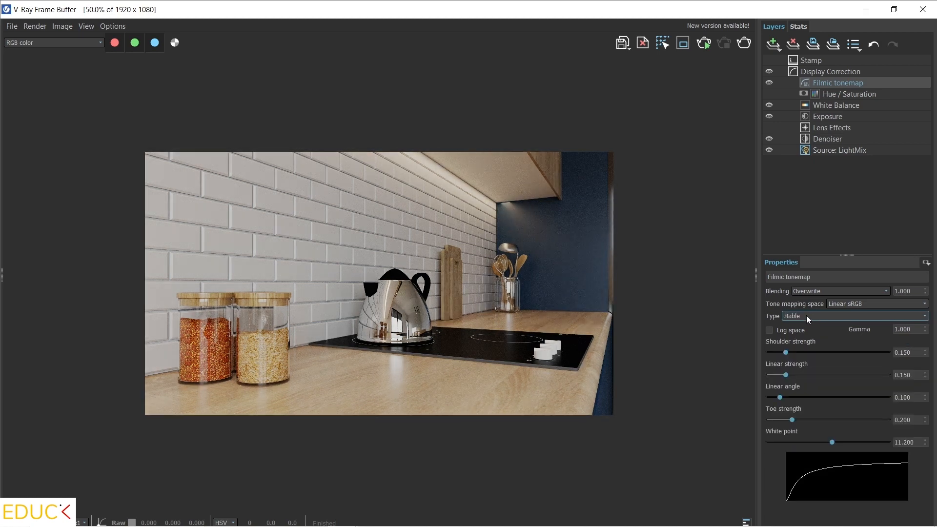
Set shoulder strength 0.159, linear strength 0.188, linear angle 0.114 and white point about 7
drag(784, 352, 788, 352)
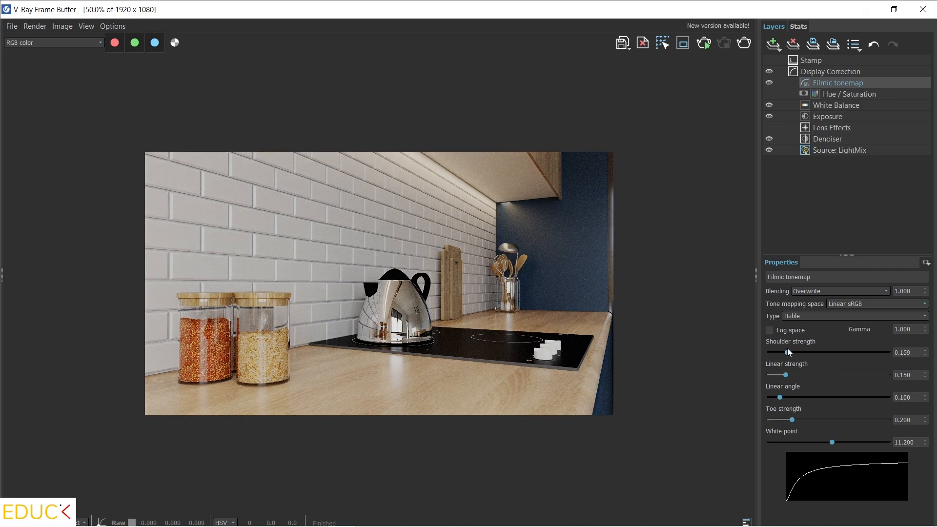
mouse_move(797, 381)
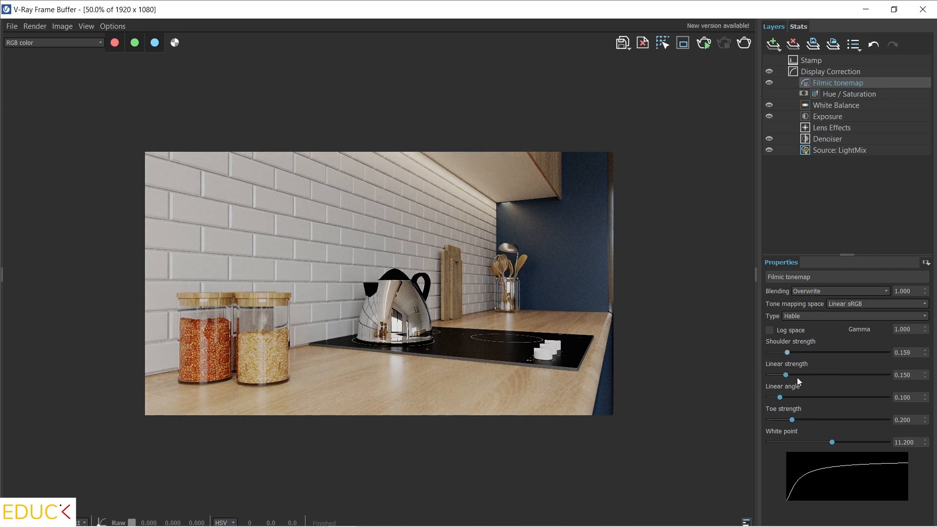
drag(784, 375, 791, 375)
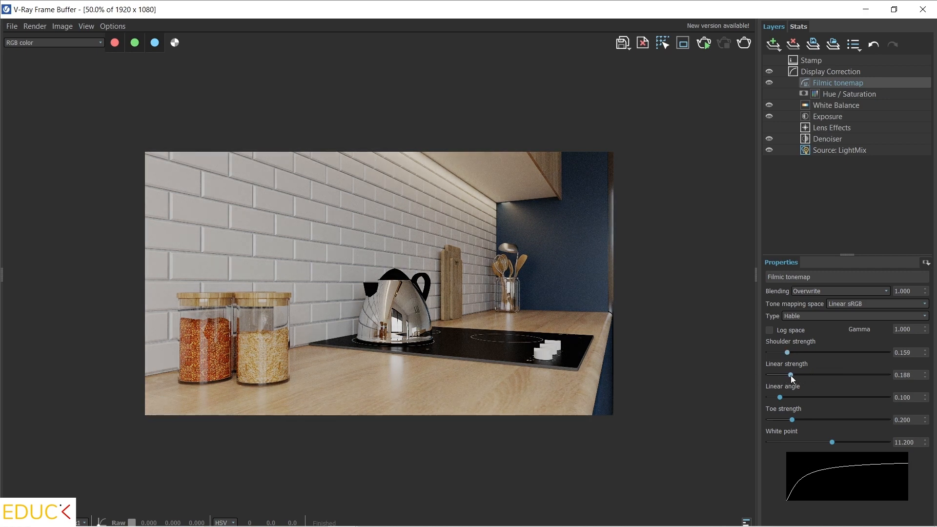
drag(779, 397, 781, 397)
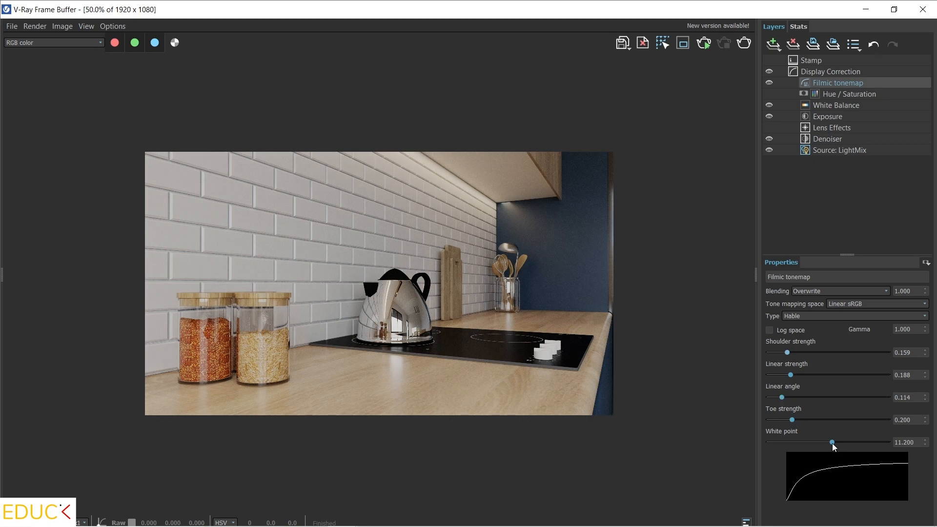
drag(832, 442, 805, 442)
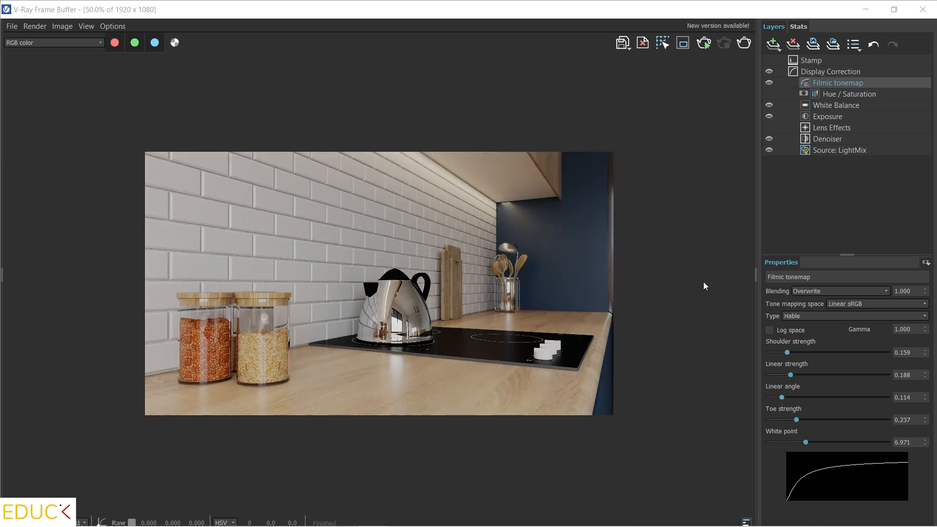
click(622, 42)
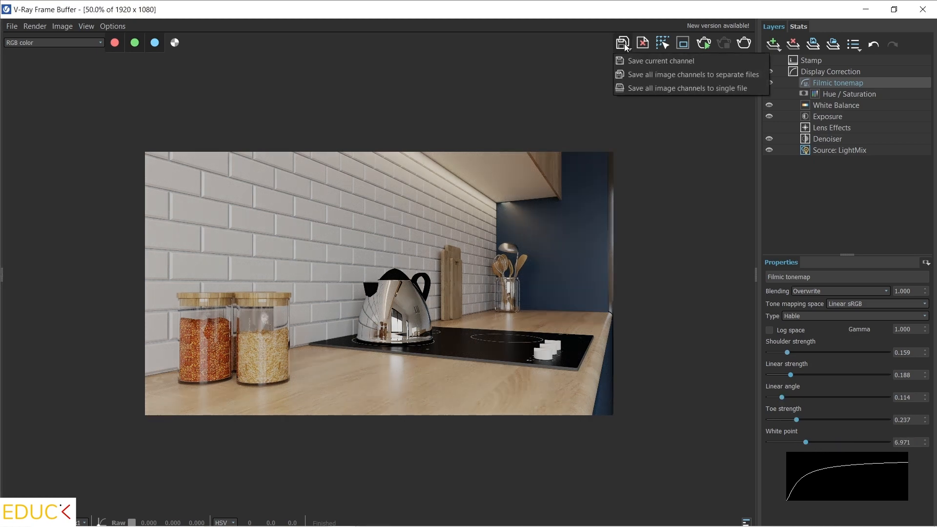
Save the current channel of the countertop render as the JPEG viz2.jpg
click(661, 60)
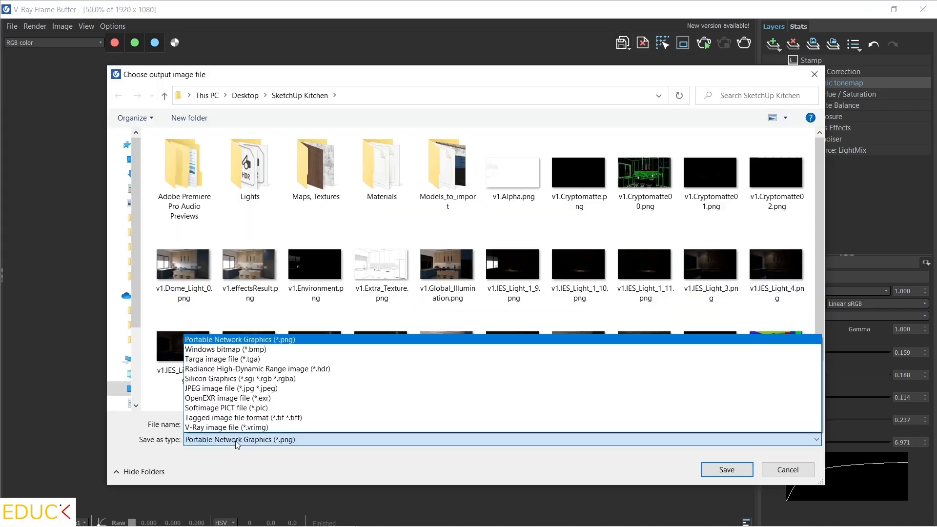
click(226, 388)
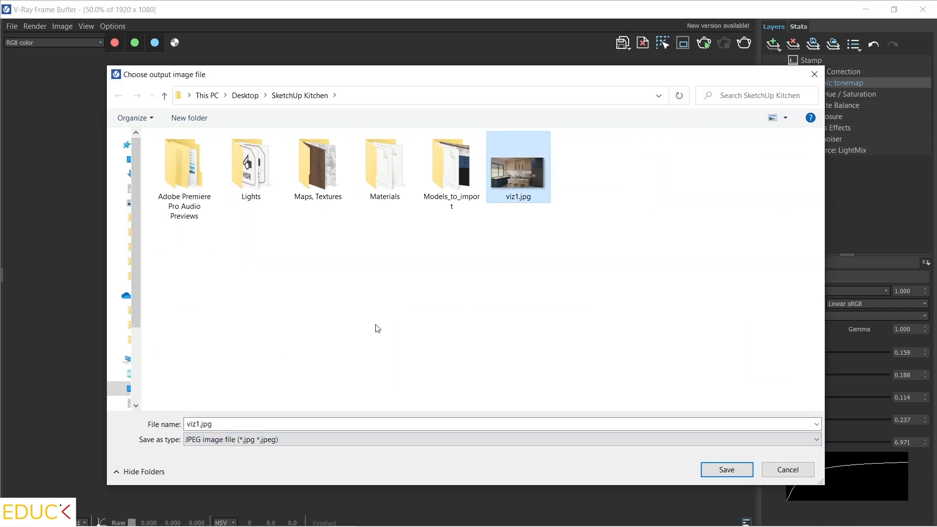
text(viz2.jpg)
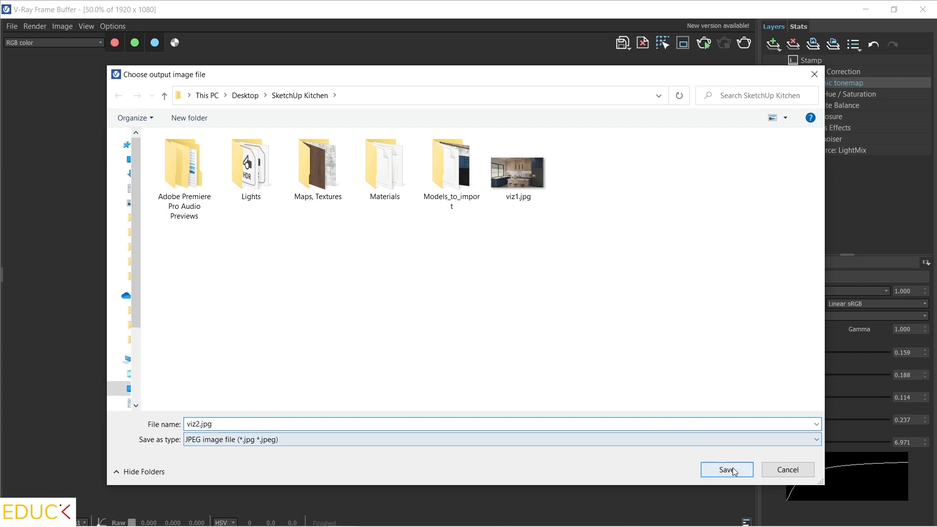
click(726, 469)
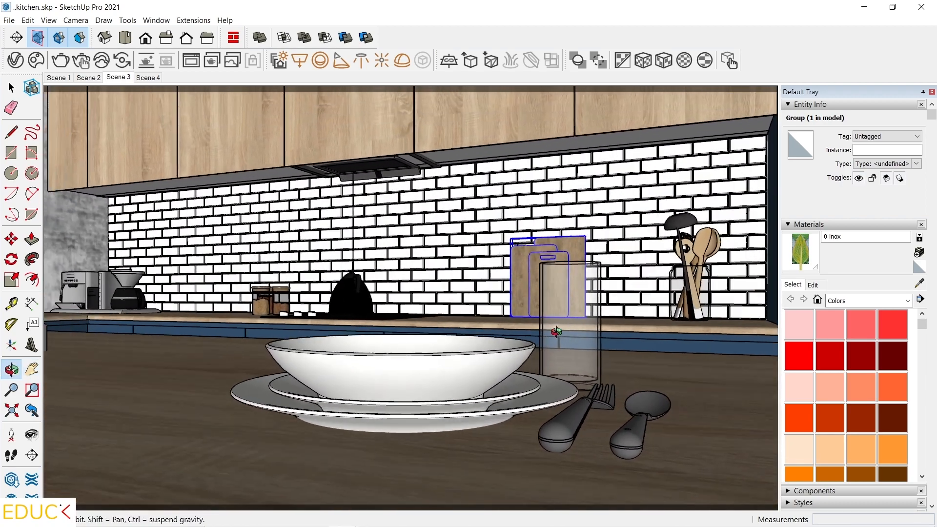
Switch to Scene 4 with the plate close-up and bring up the V-Ray render settings
click(147, 77)
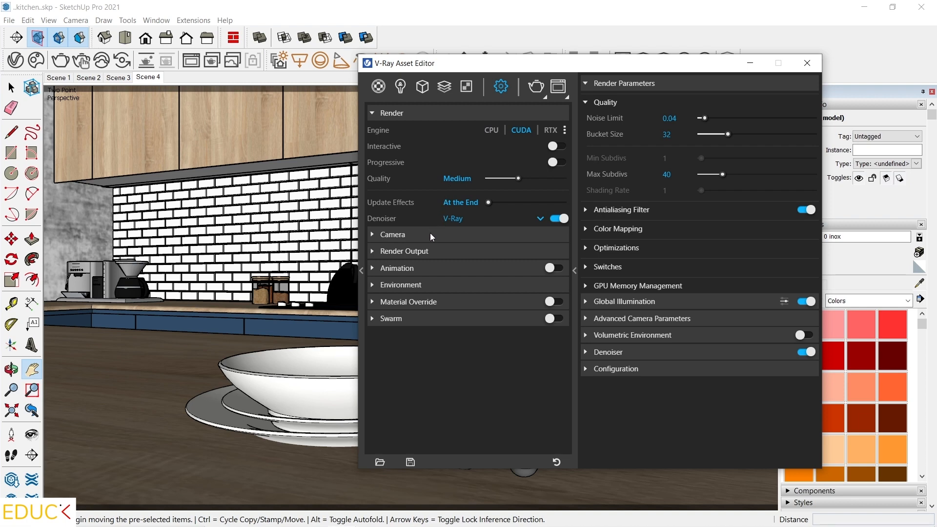
In the Camera settings turn Depth of Field on, then move the editor to uncover the plates
click(392, 234)
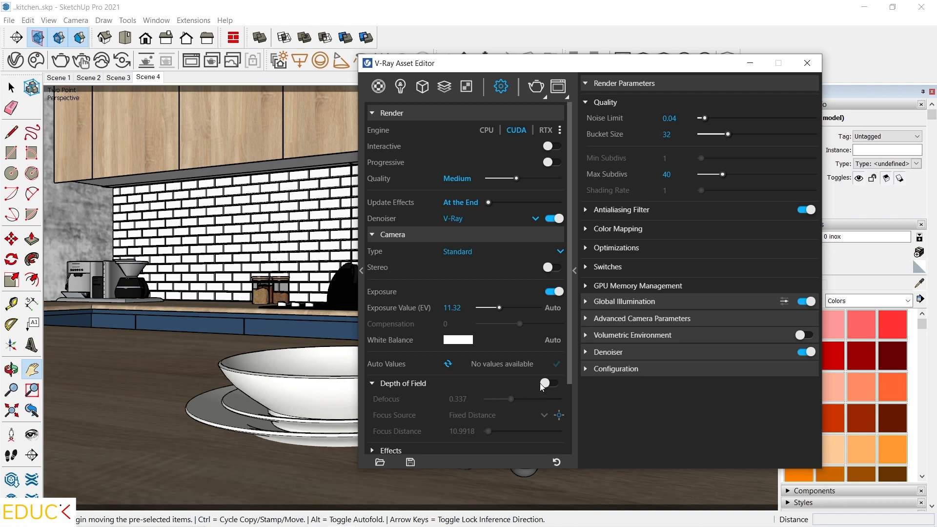
click(548, 384)
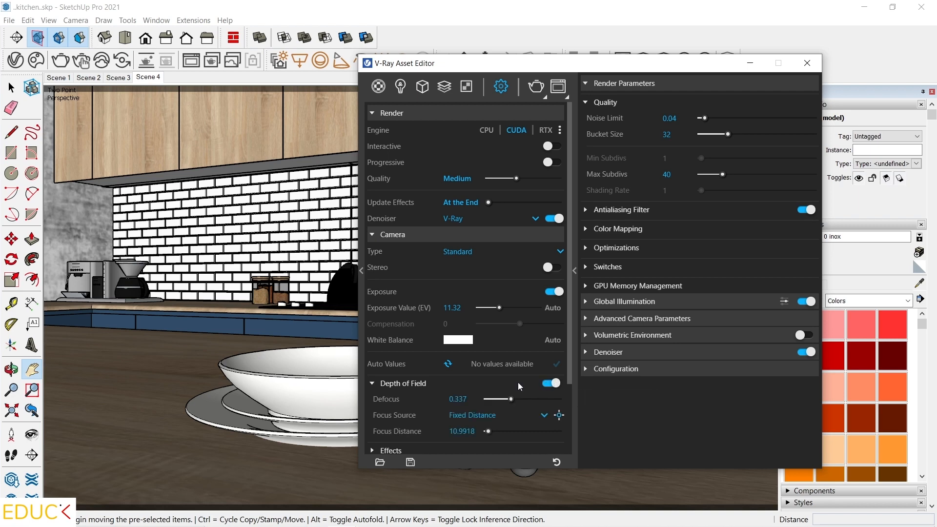
drag(406, 62, 460, 60)
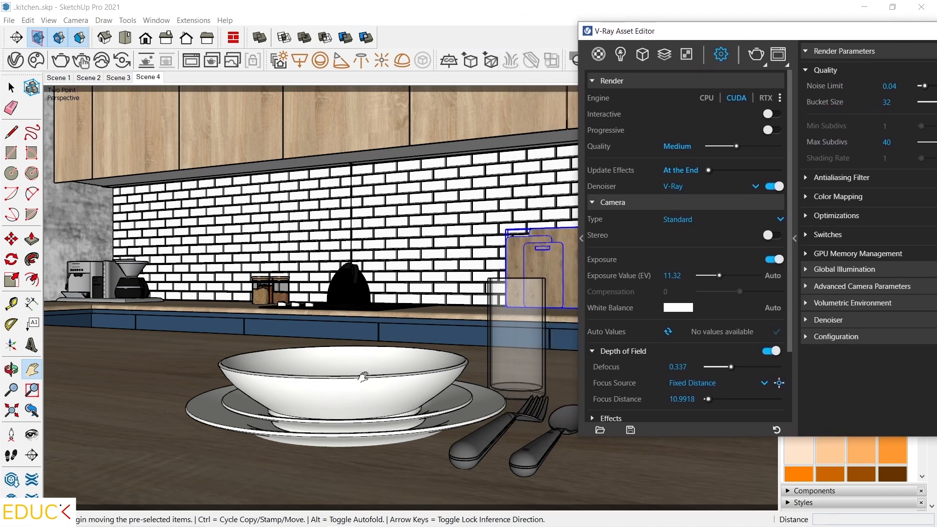
mouse_move(622, 393)
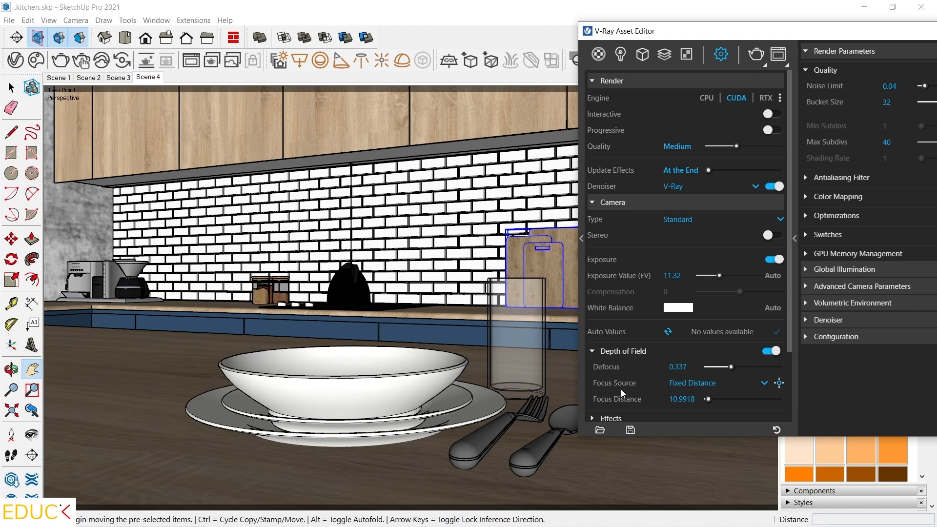
mouse_move(638, 386)
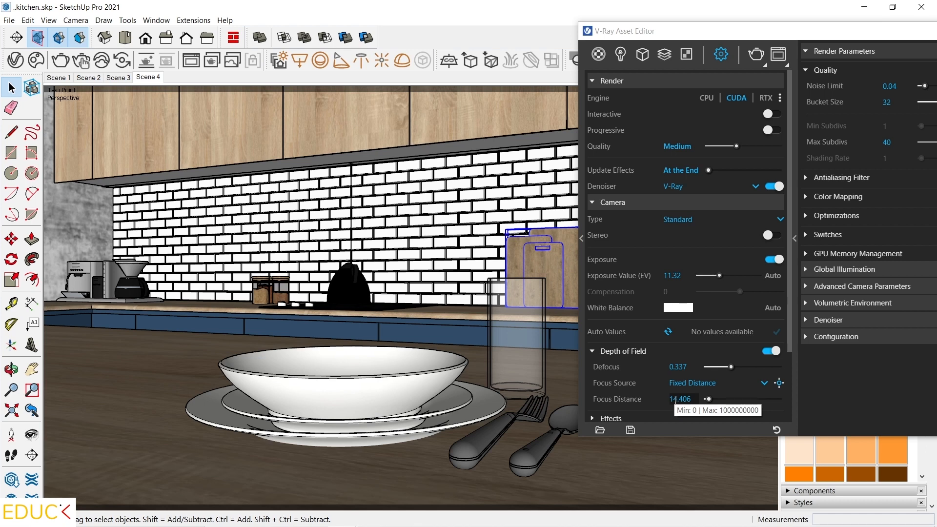
mouse_move(621, 375)
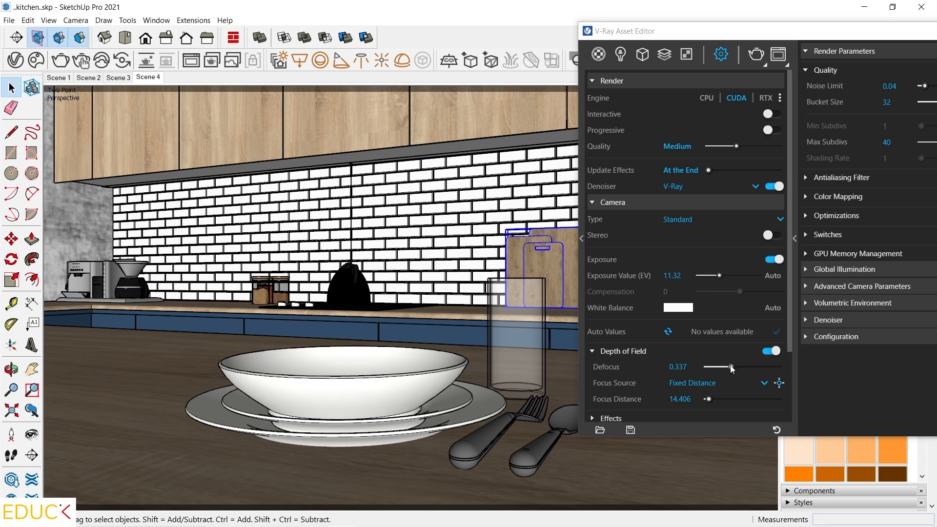
mouse_move(566, 199)
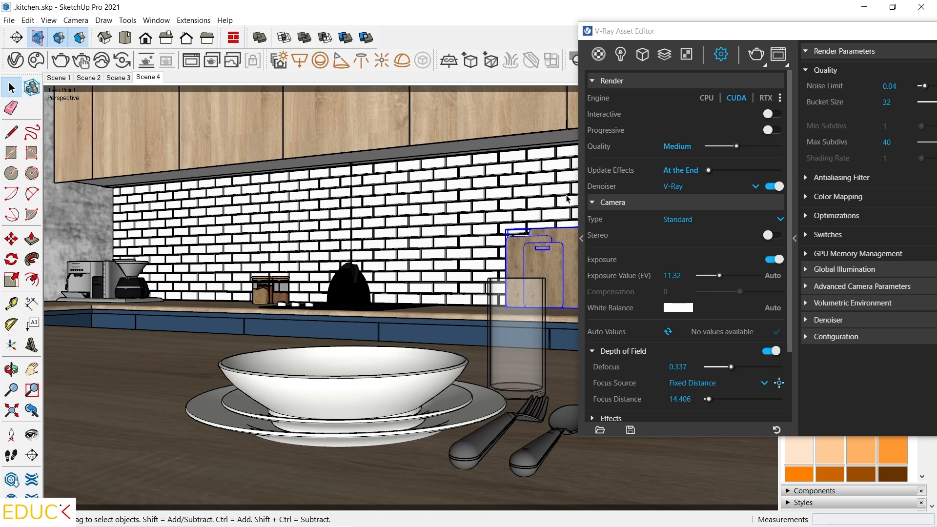
mouse_move(59, 265)
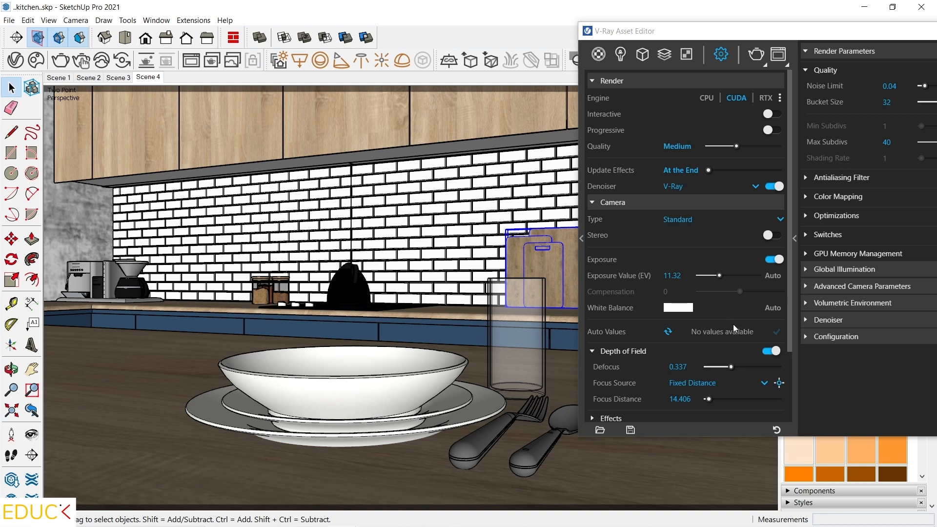
mouse_move(281, 191)
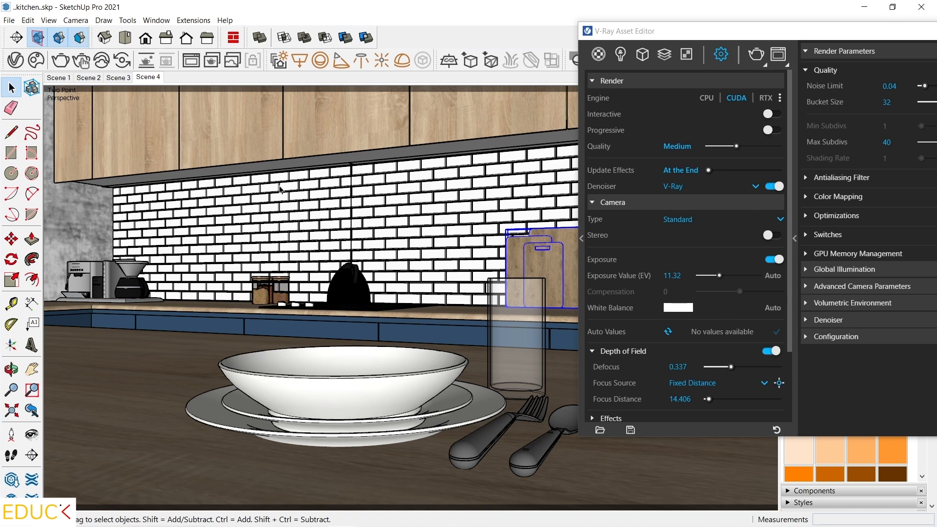
mouse_move(652, 376)
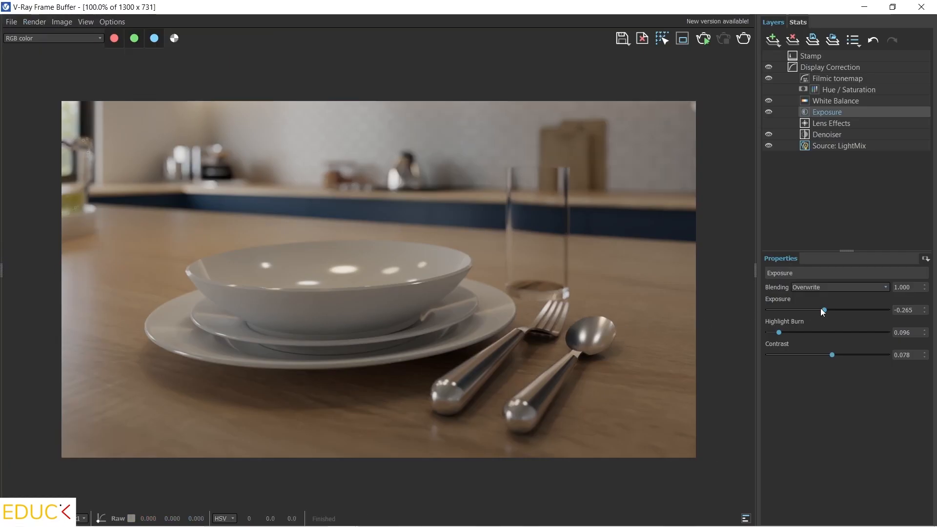
Raise the Exposure slider of the plate render to 0.796
drag(822, 310, 837, 309)
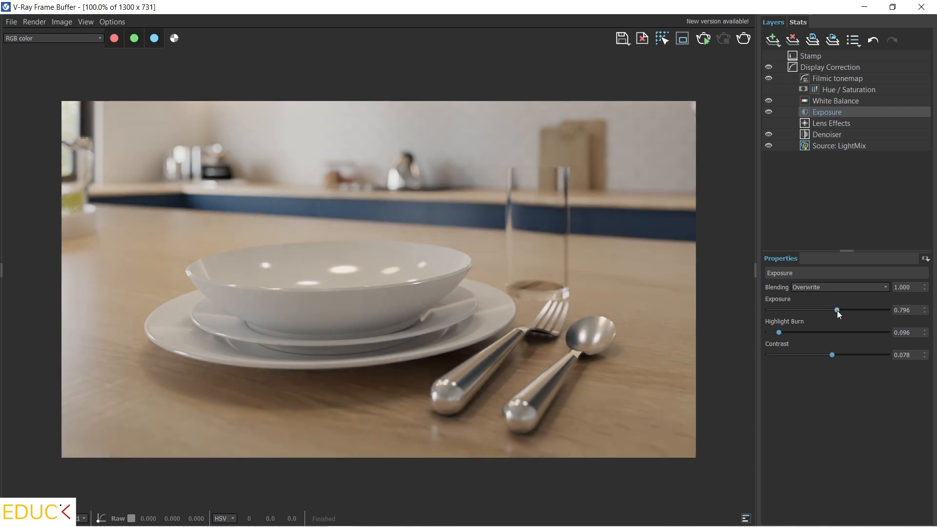
drag(836, 310, 839, 310)
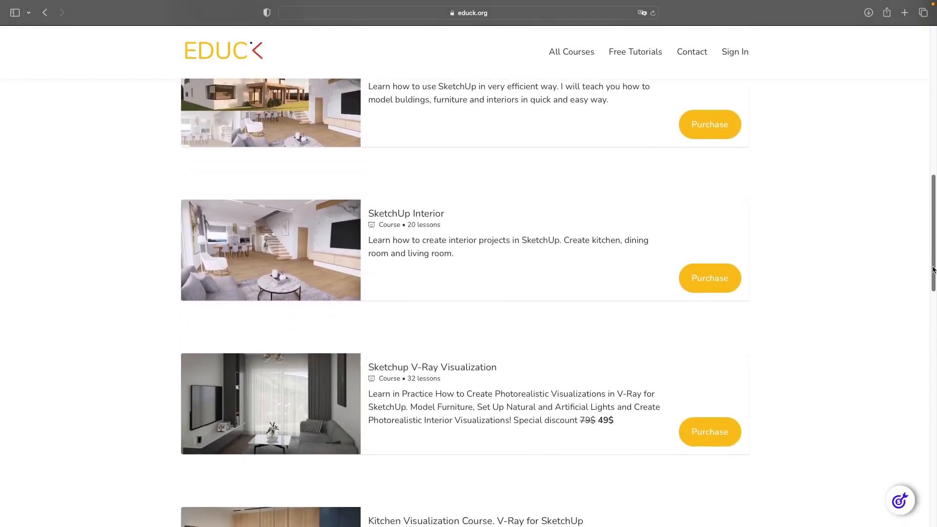
Scroll the educk.org catalogue down to the Kitchen Visualization Course, V-Ray for SketchUp
scroll(down, 3)
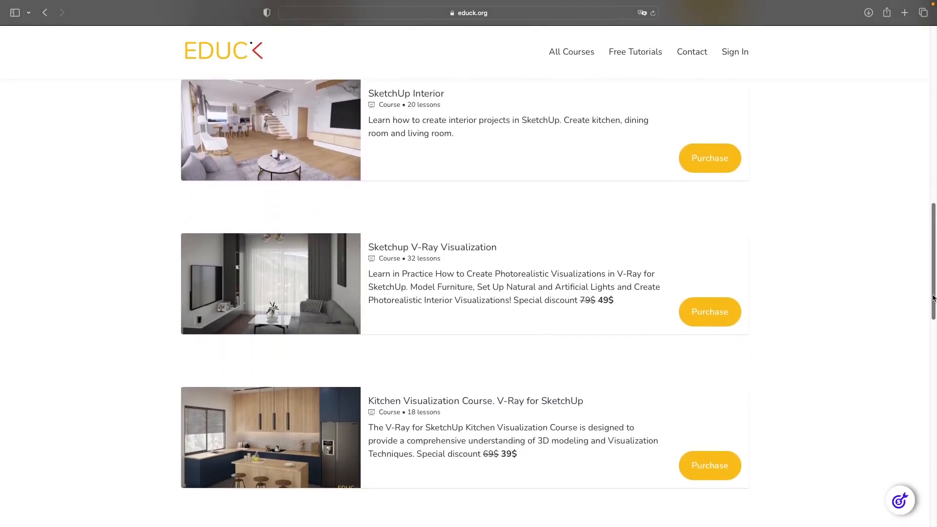